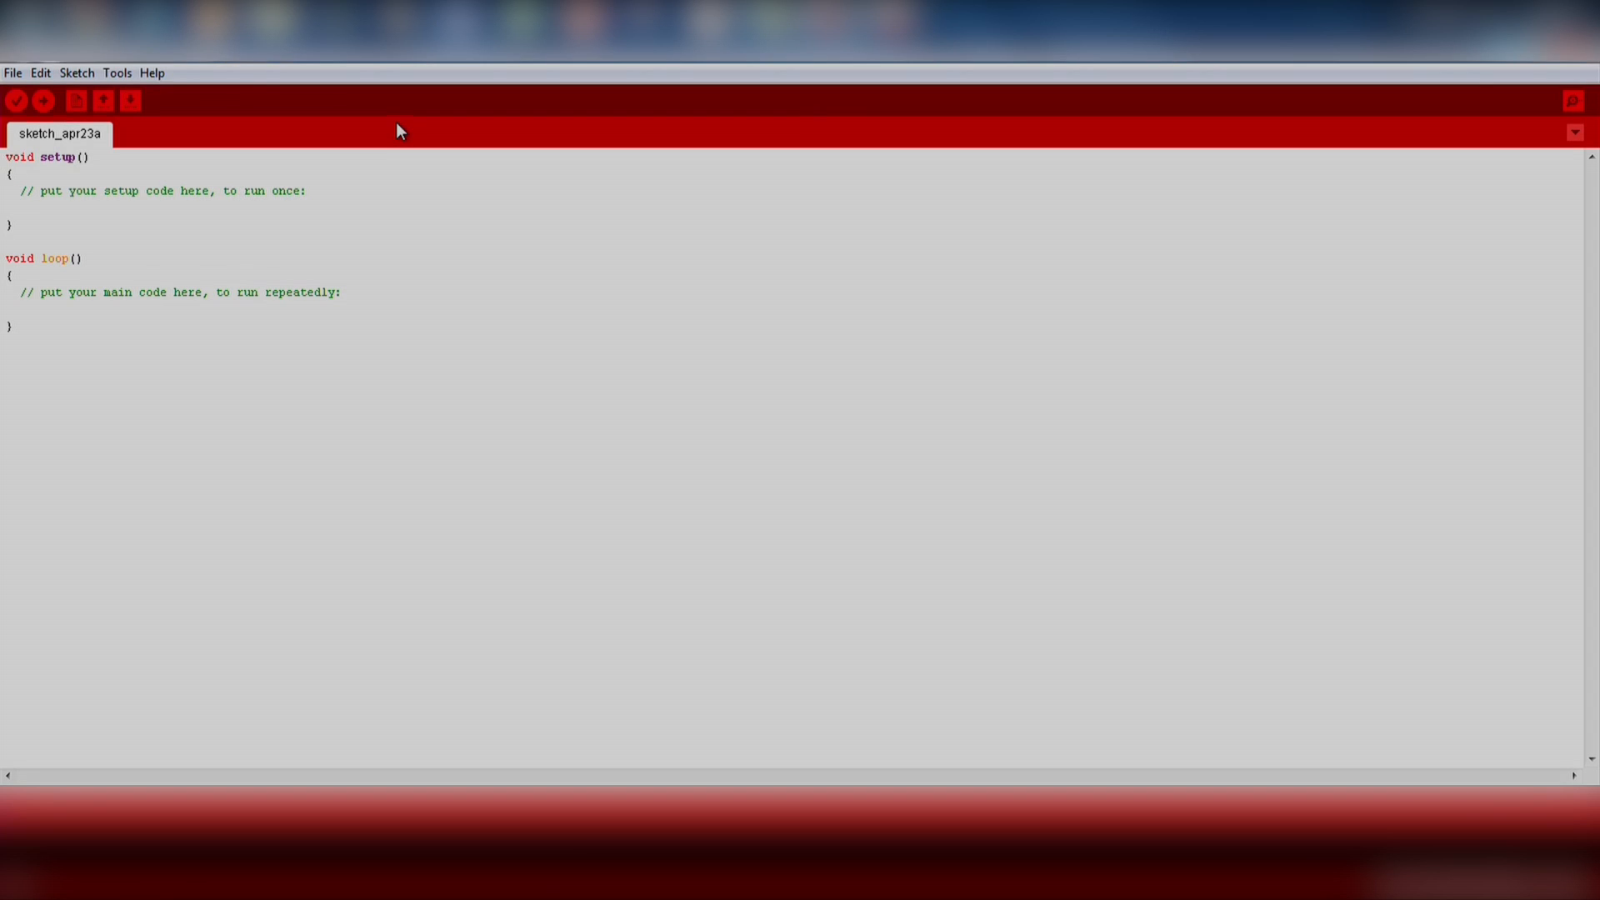
mouse_move(1168, 350)
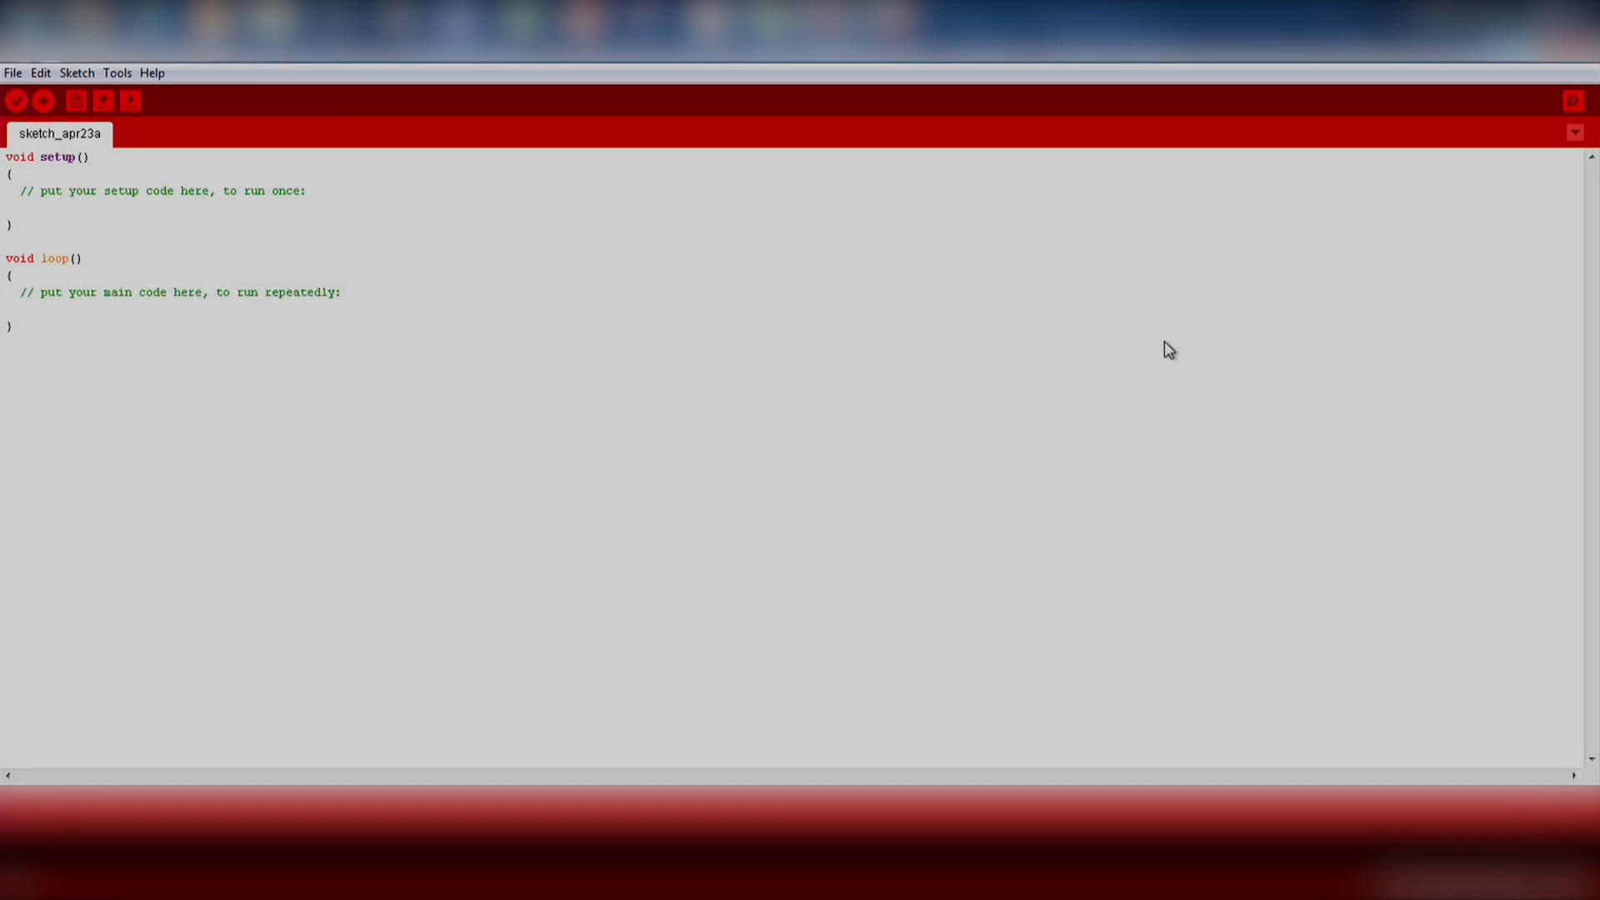
mouse_move(894, 397)
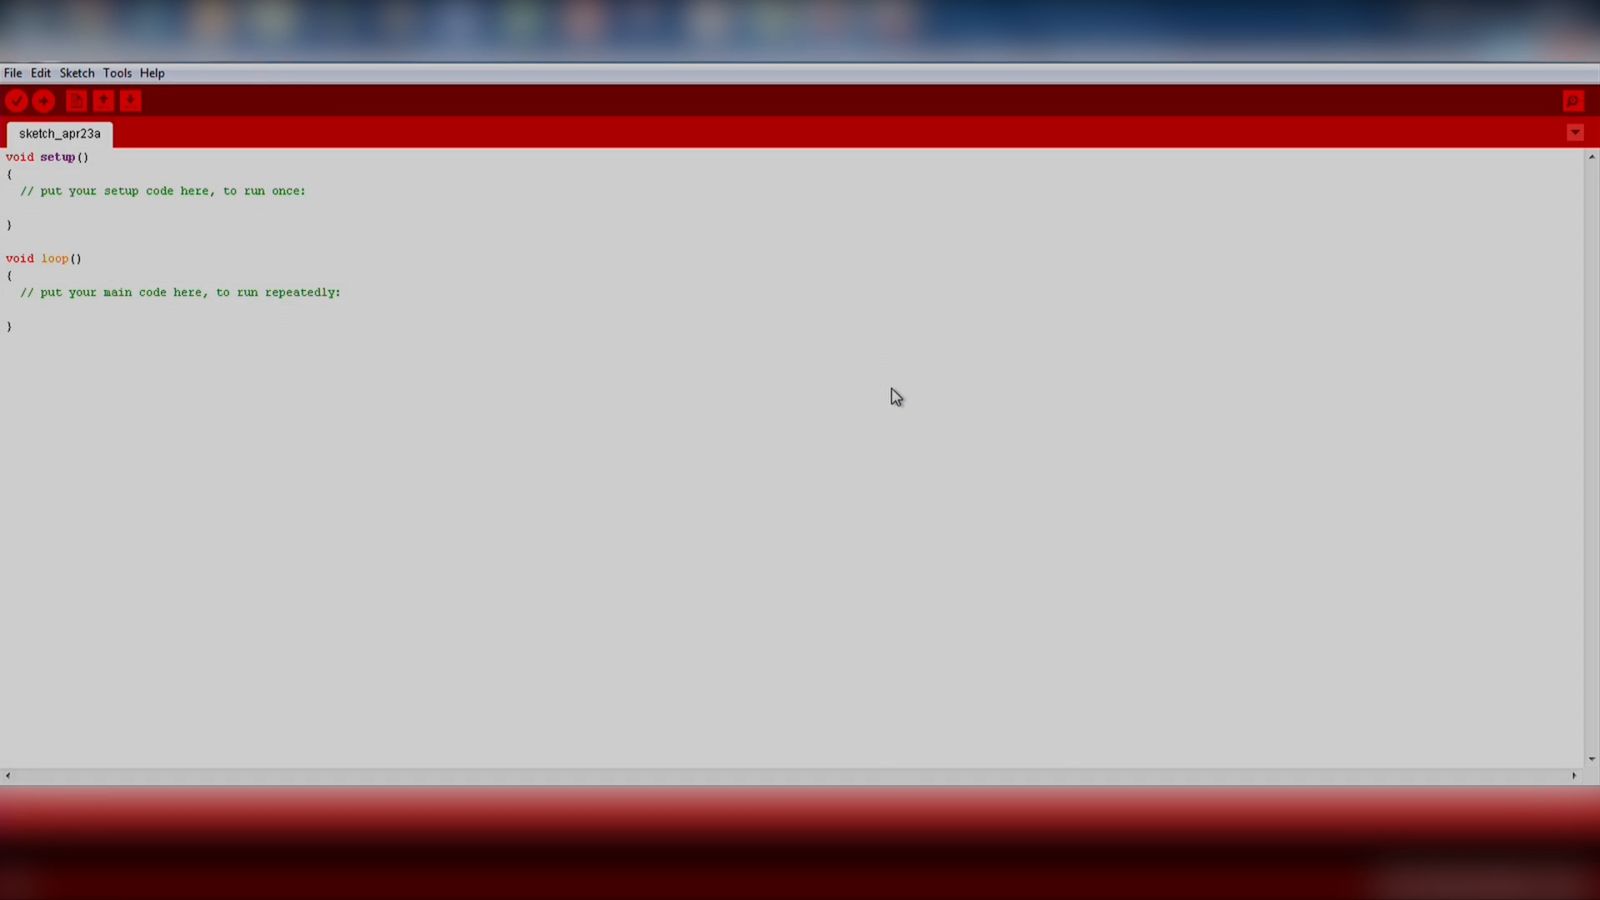
mouse_move(631, 199)
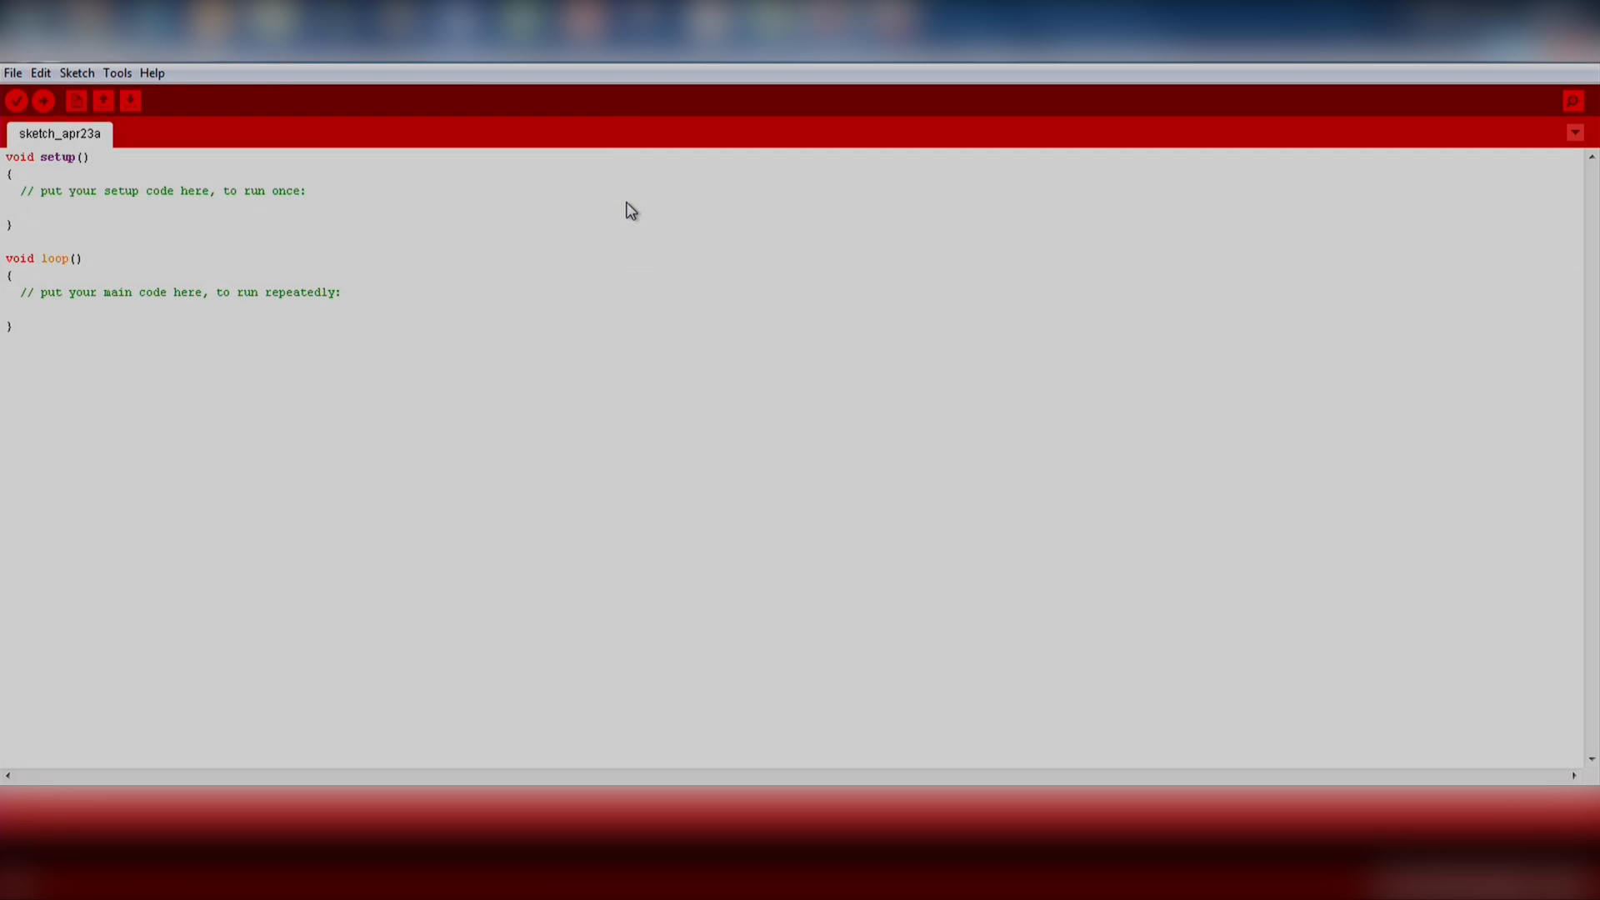
mouse_move(644, 221)
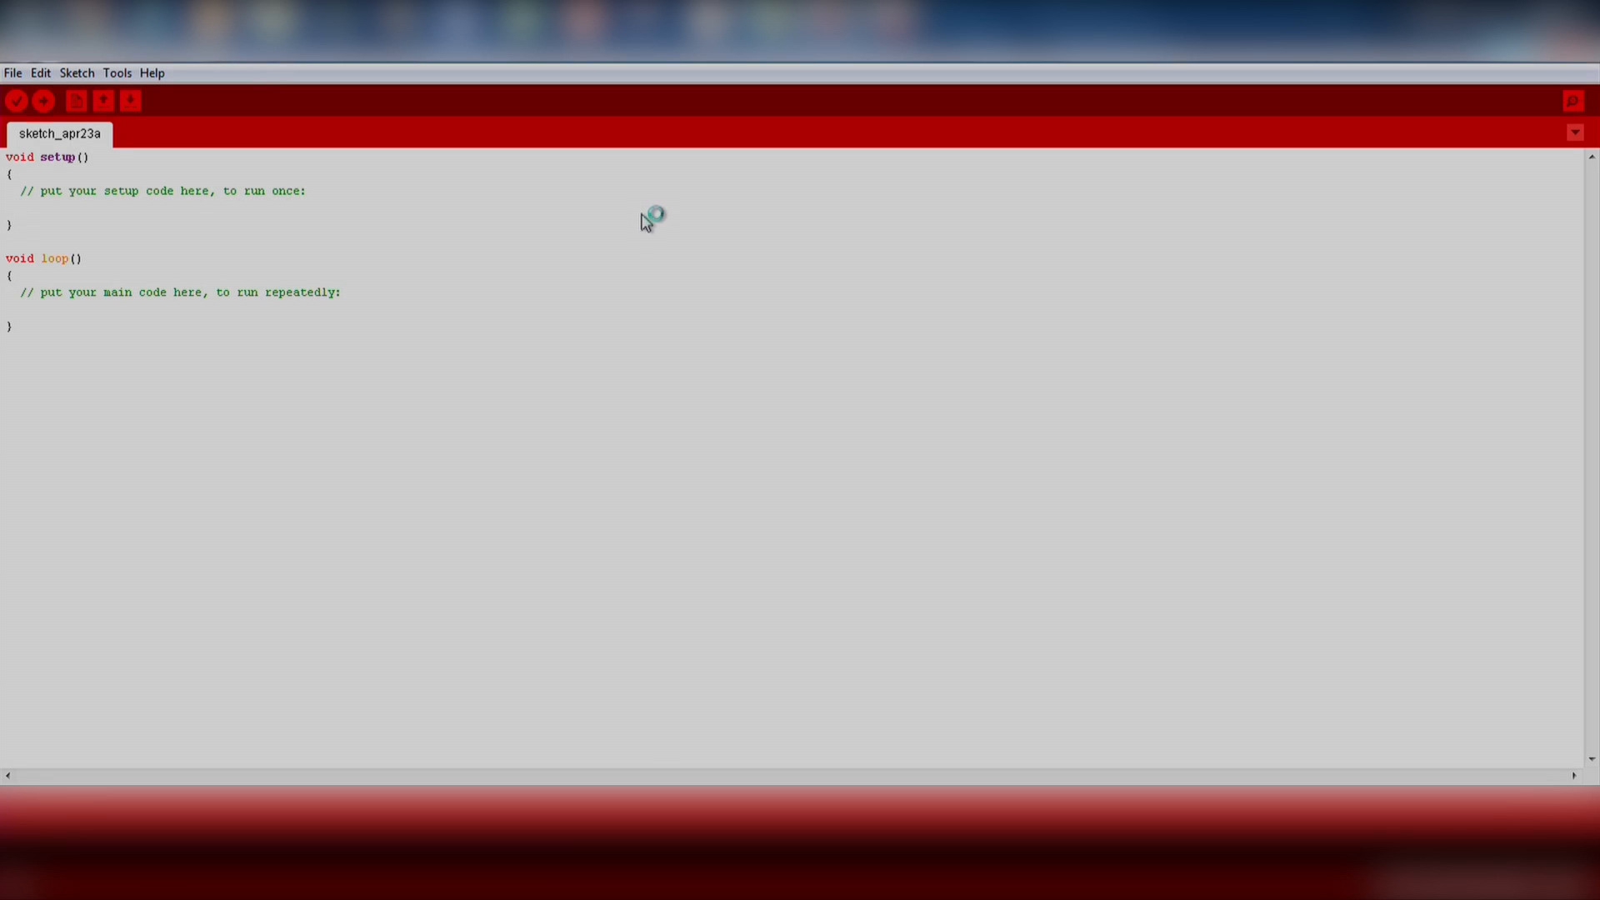
mouse_move(697, 315)
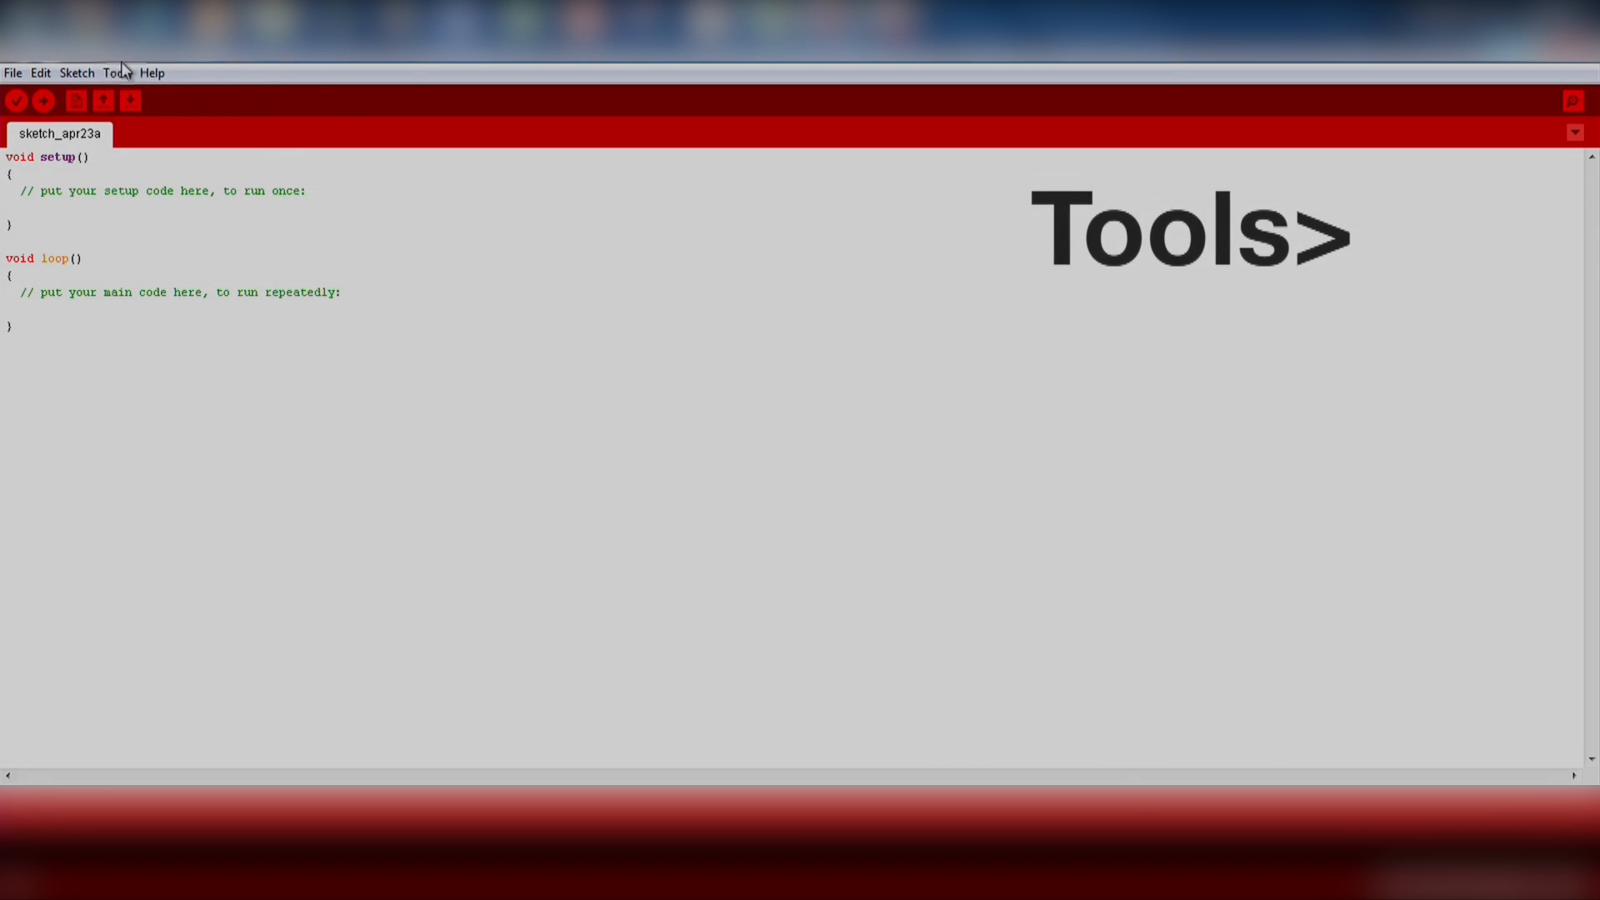
Confirm the MSP432 LaunchPad board and serial port in the Tools menu.
left_click(117, 72)
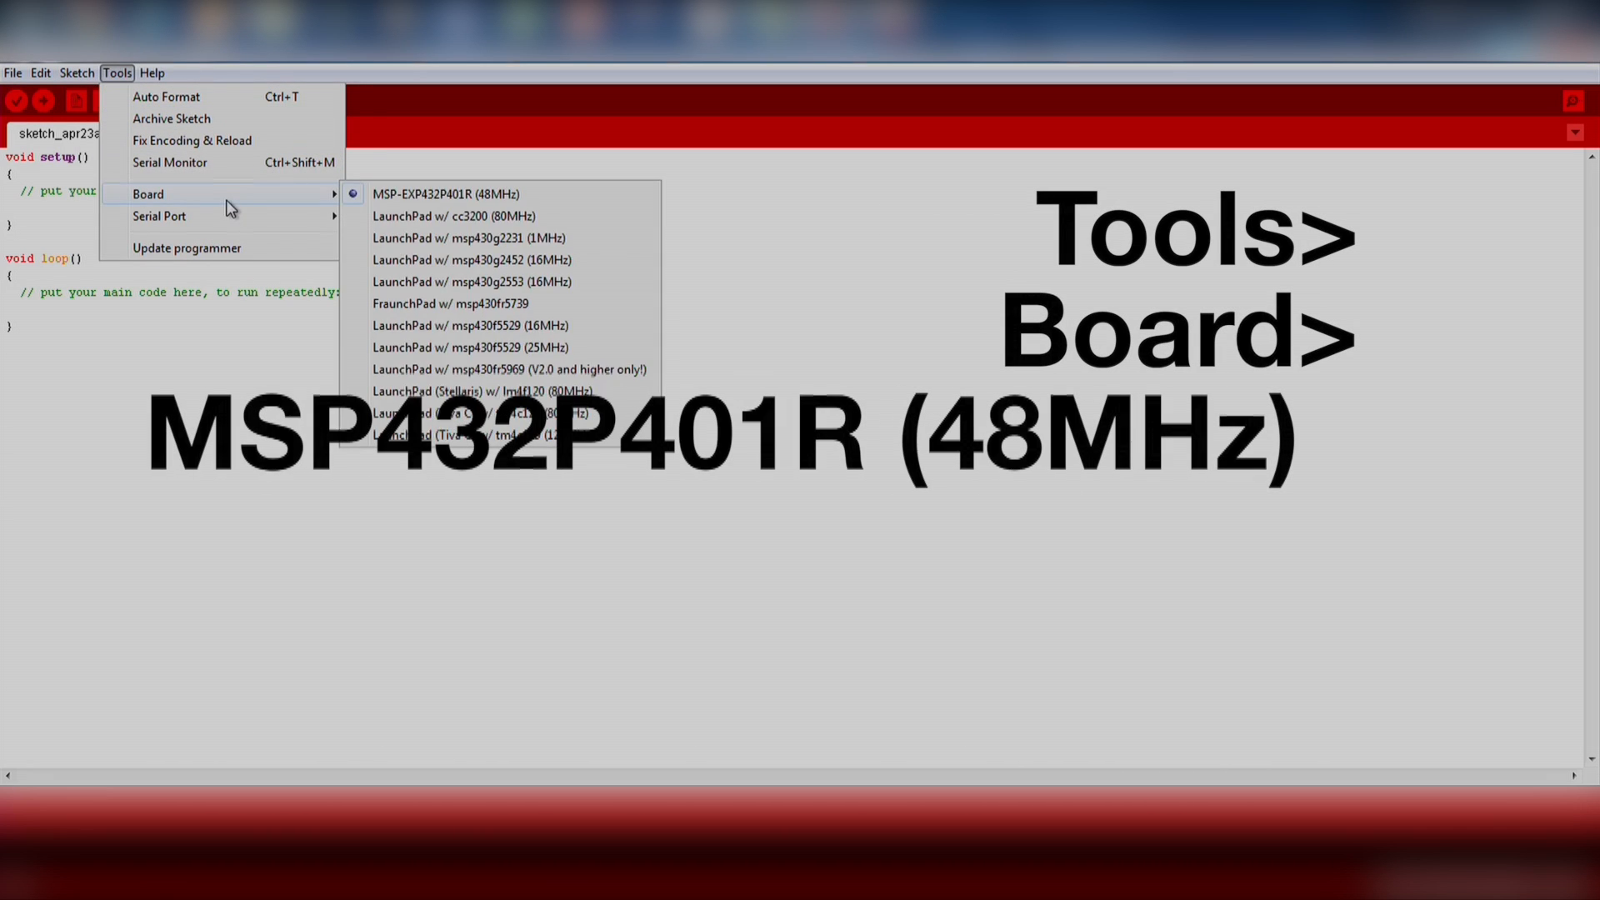
mouse_move(338, 200)
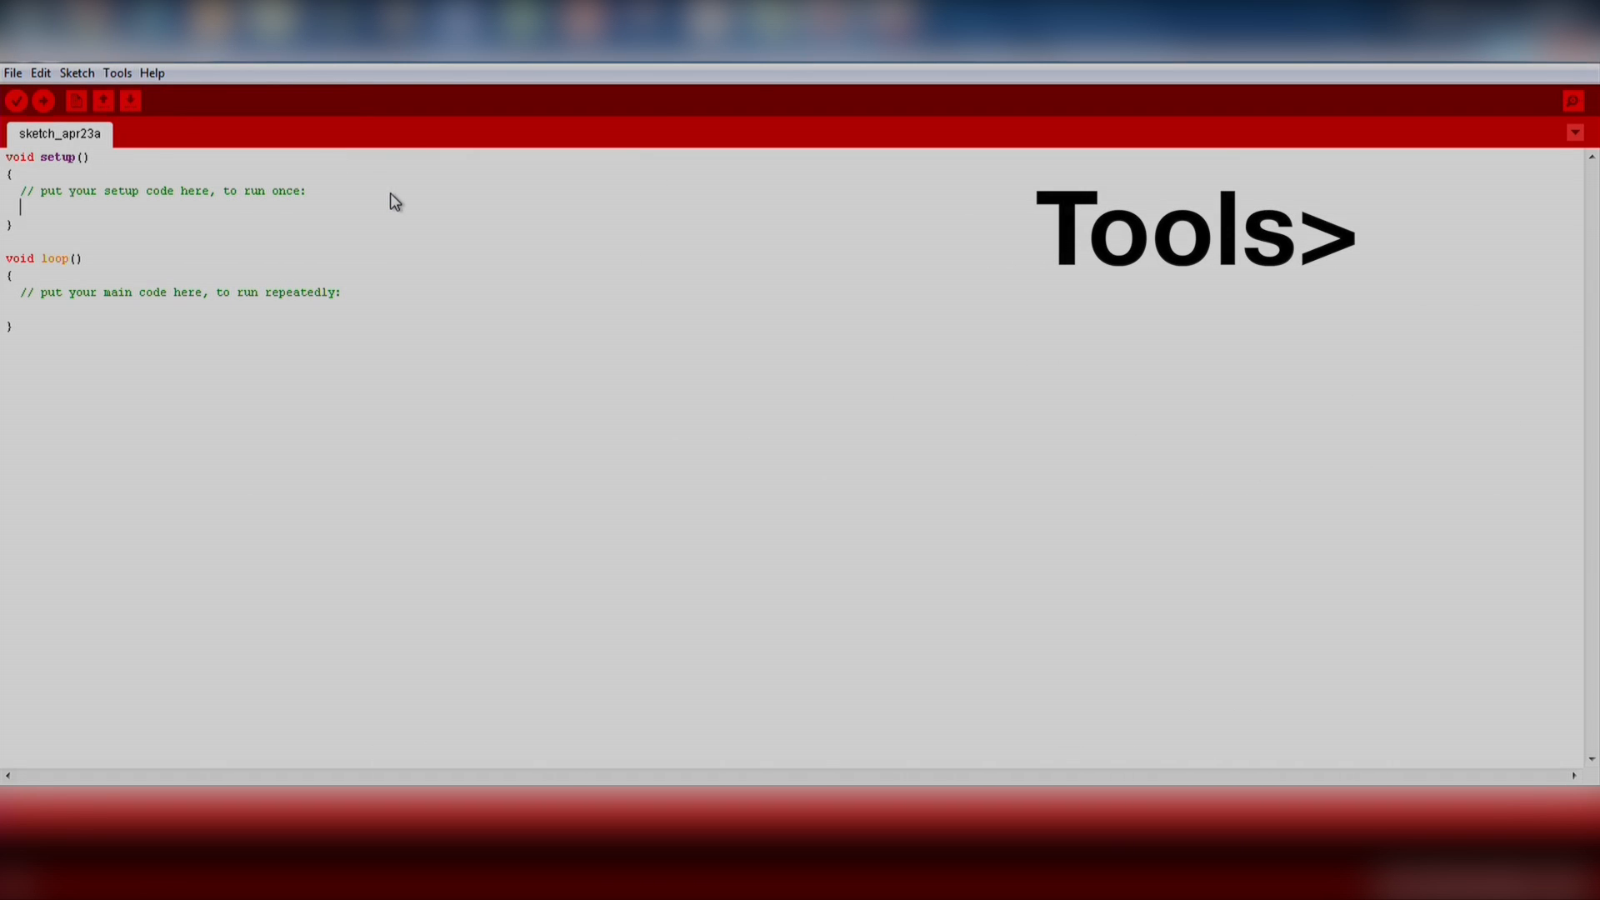
left_click(116, 72)
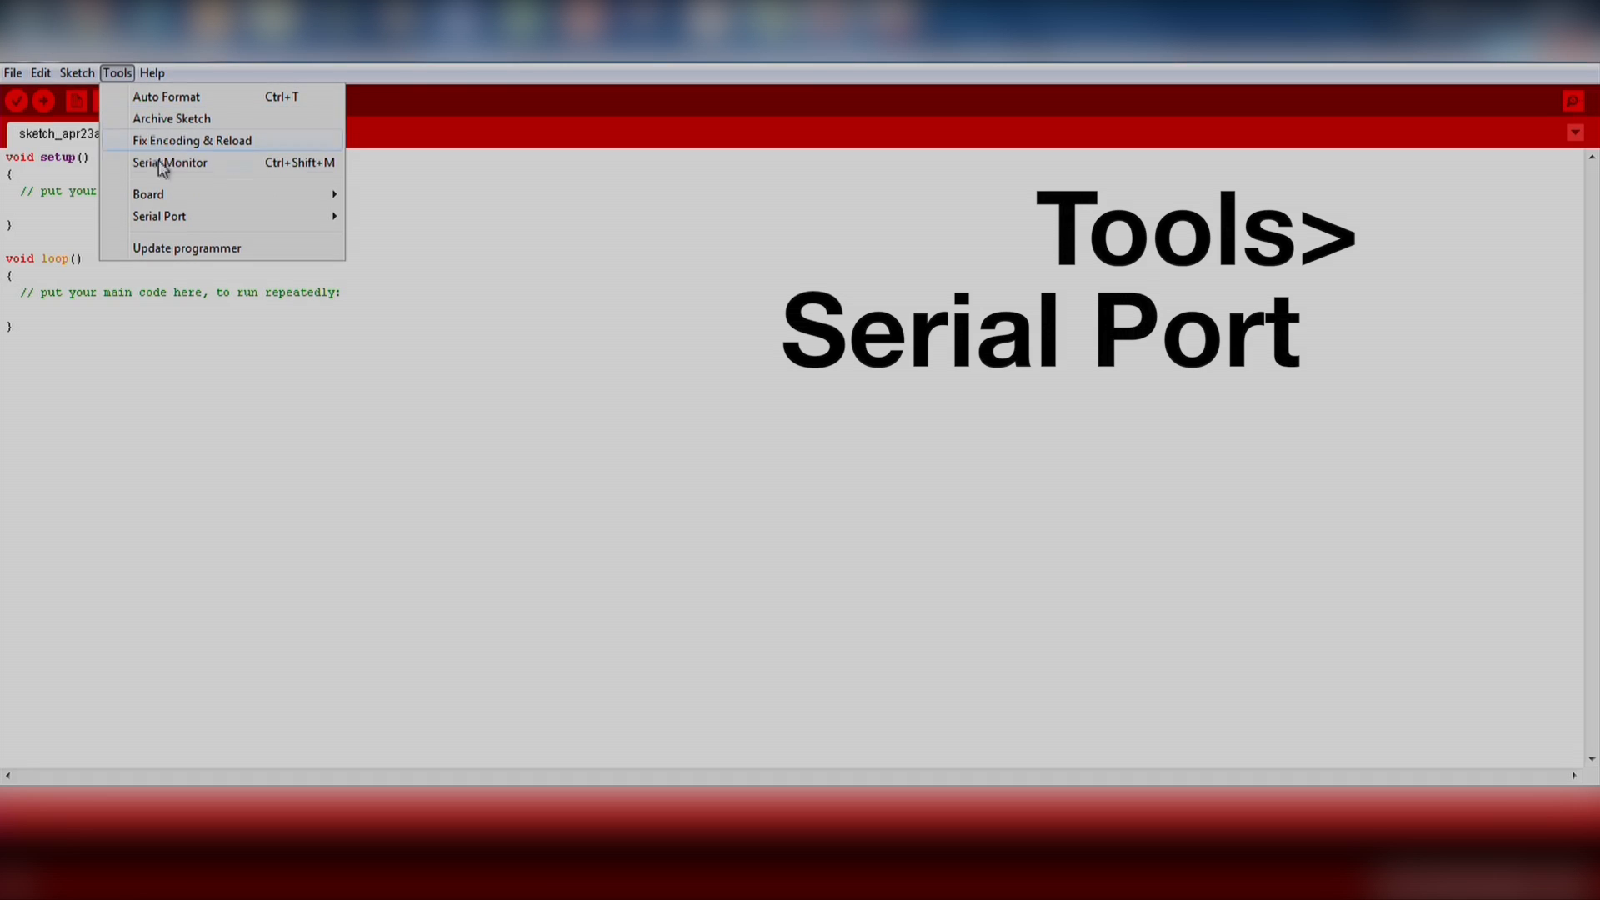
left_click(160, 215)
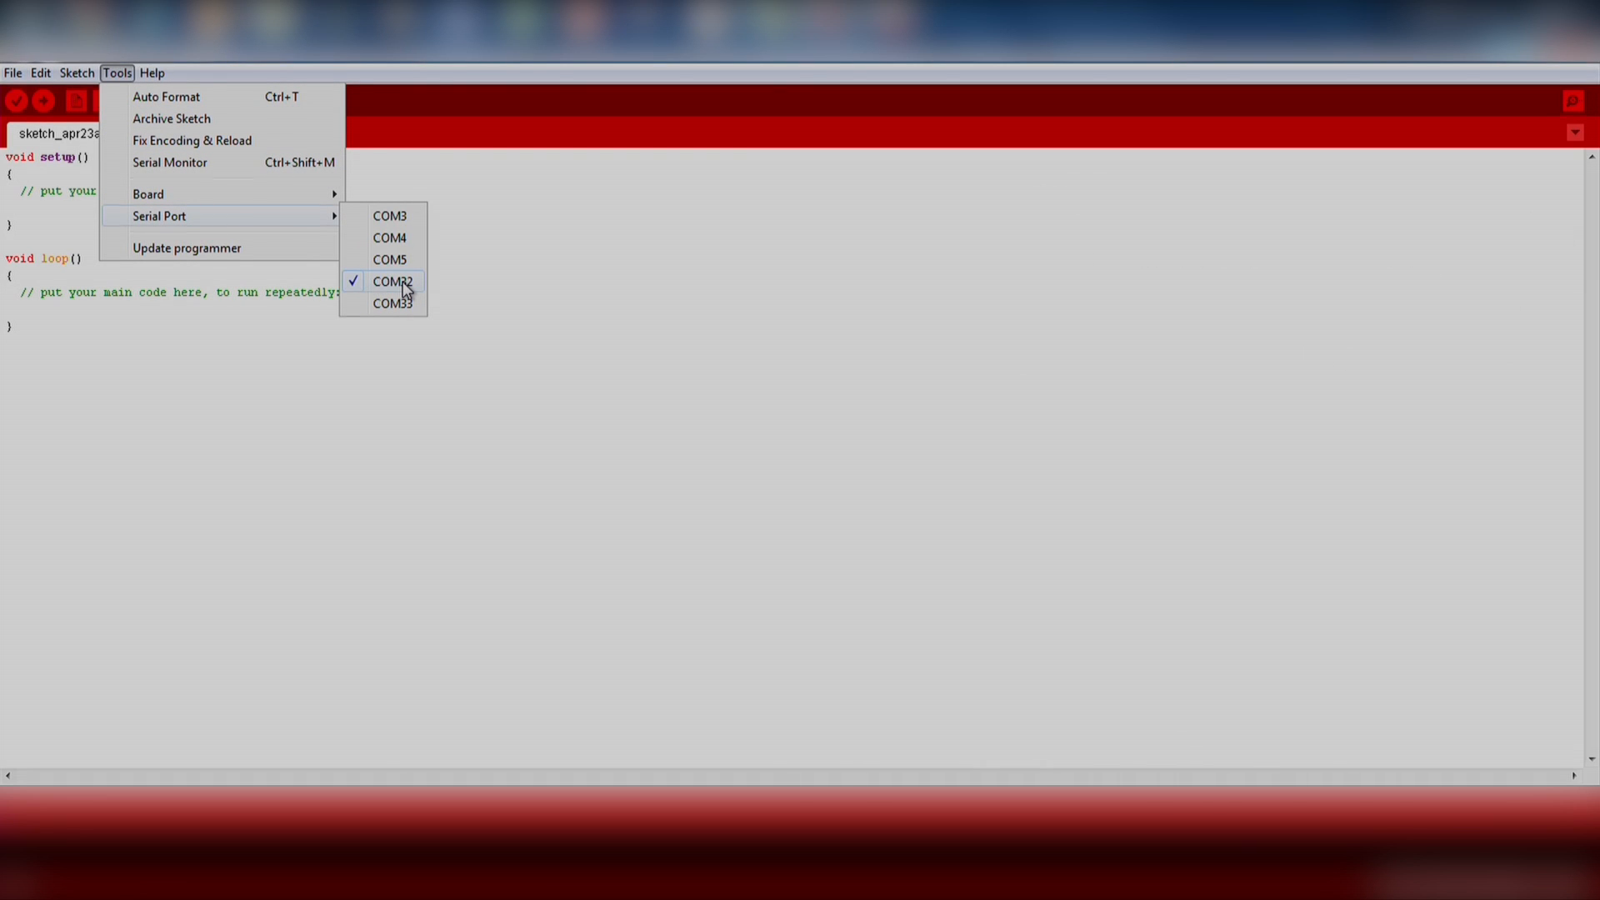
mouse_move(394, 303)
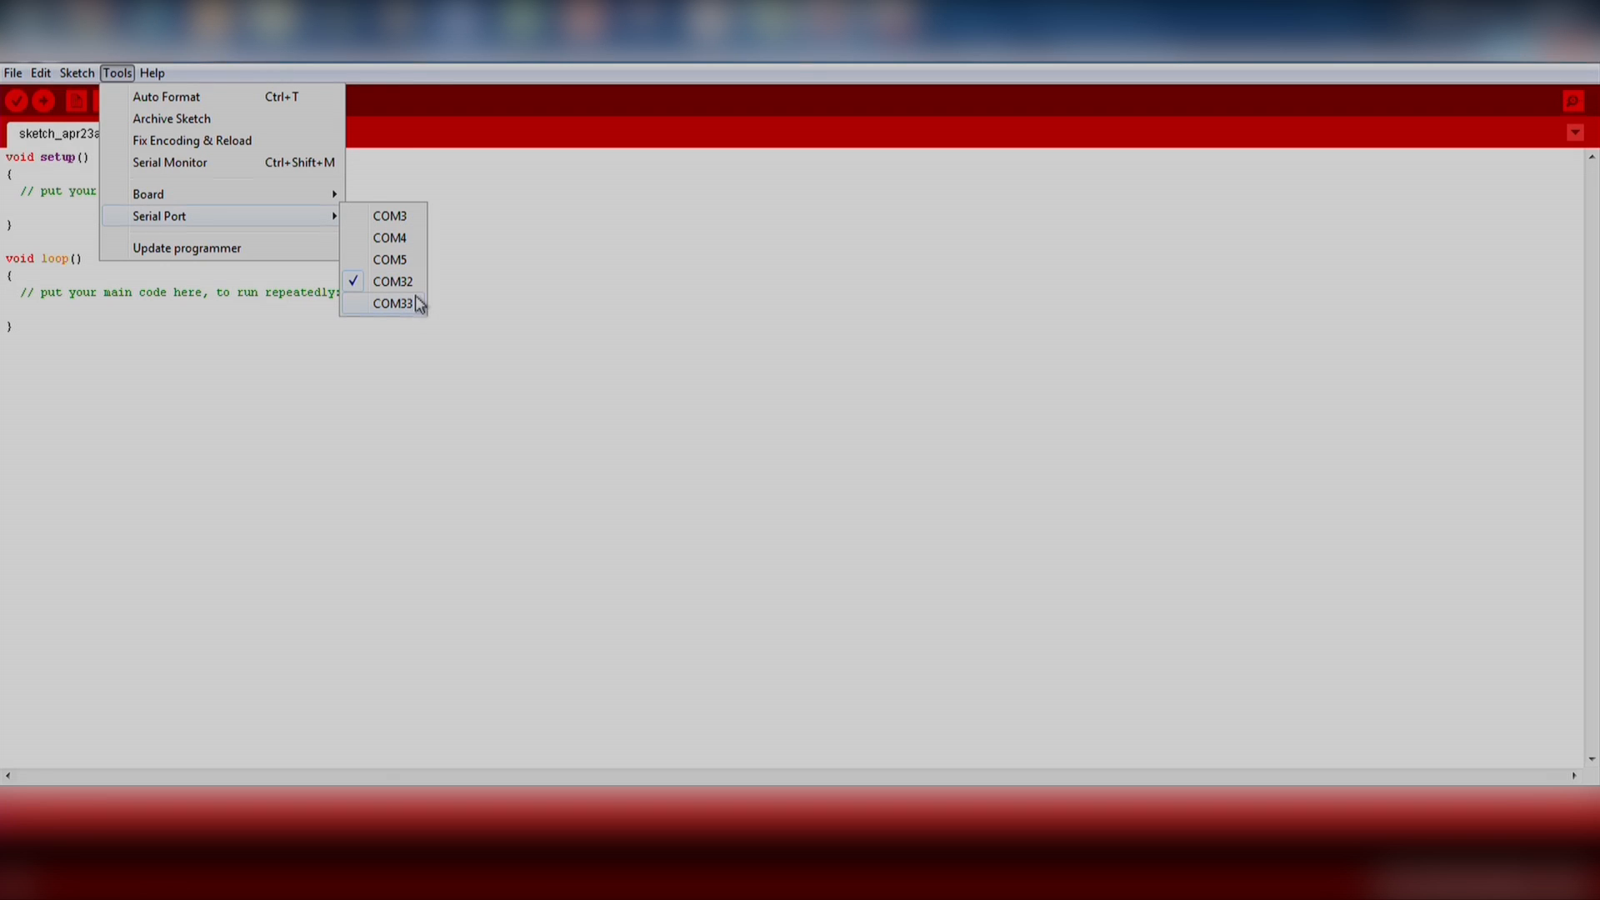
mouse_move(415, 293)
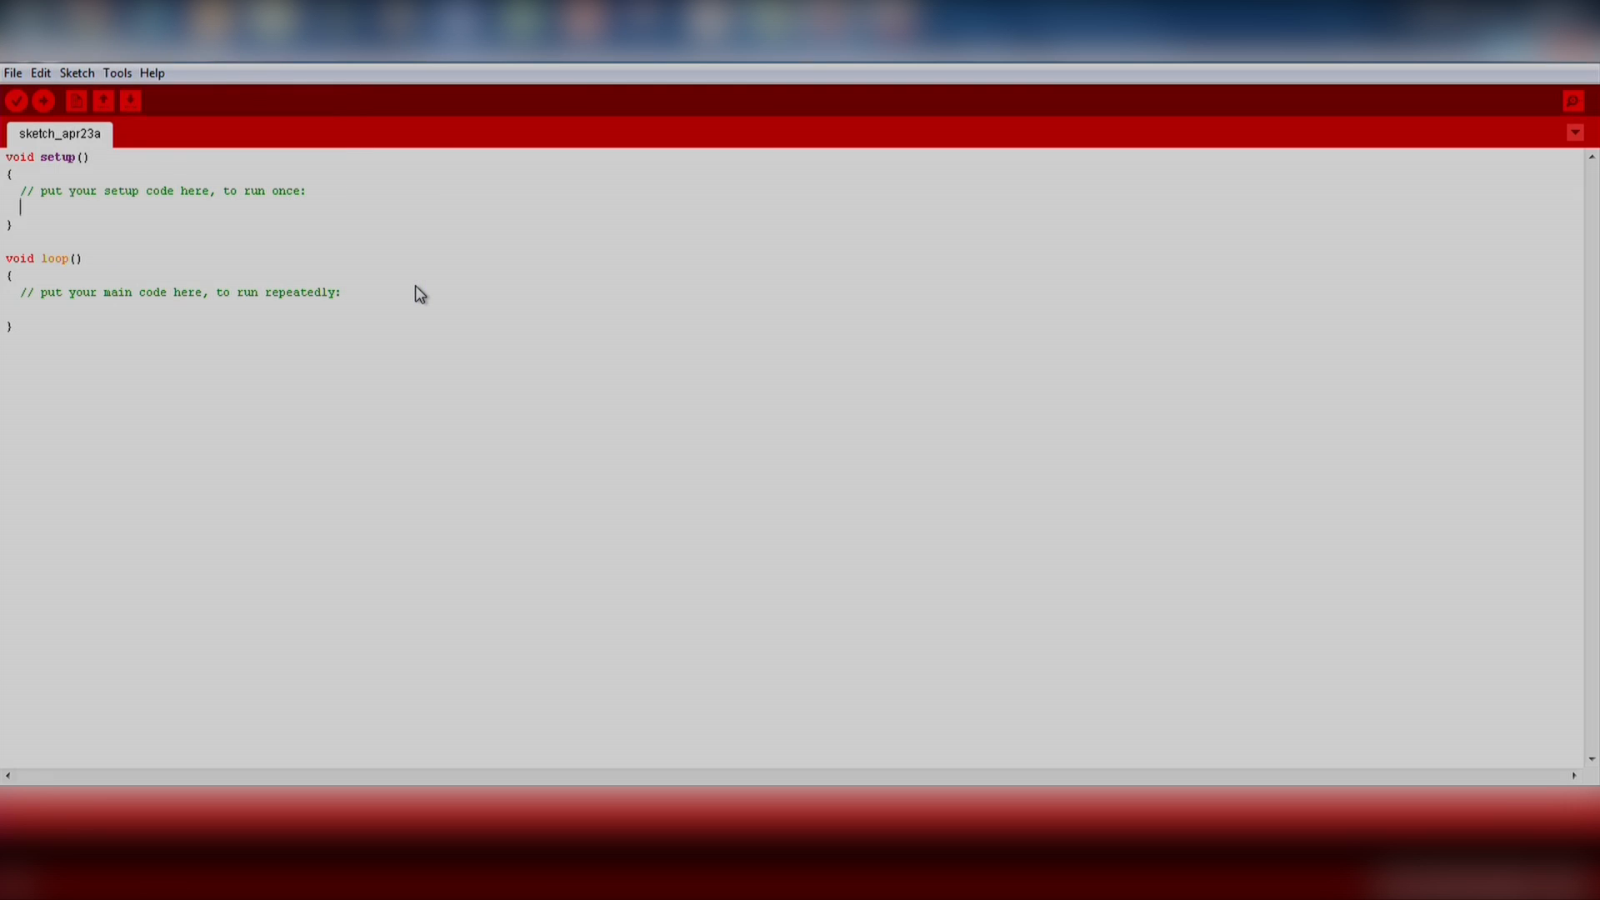
mouse_move(367, 275)
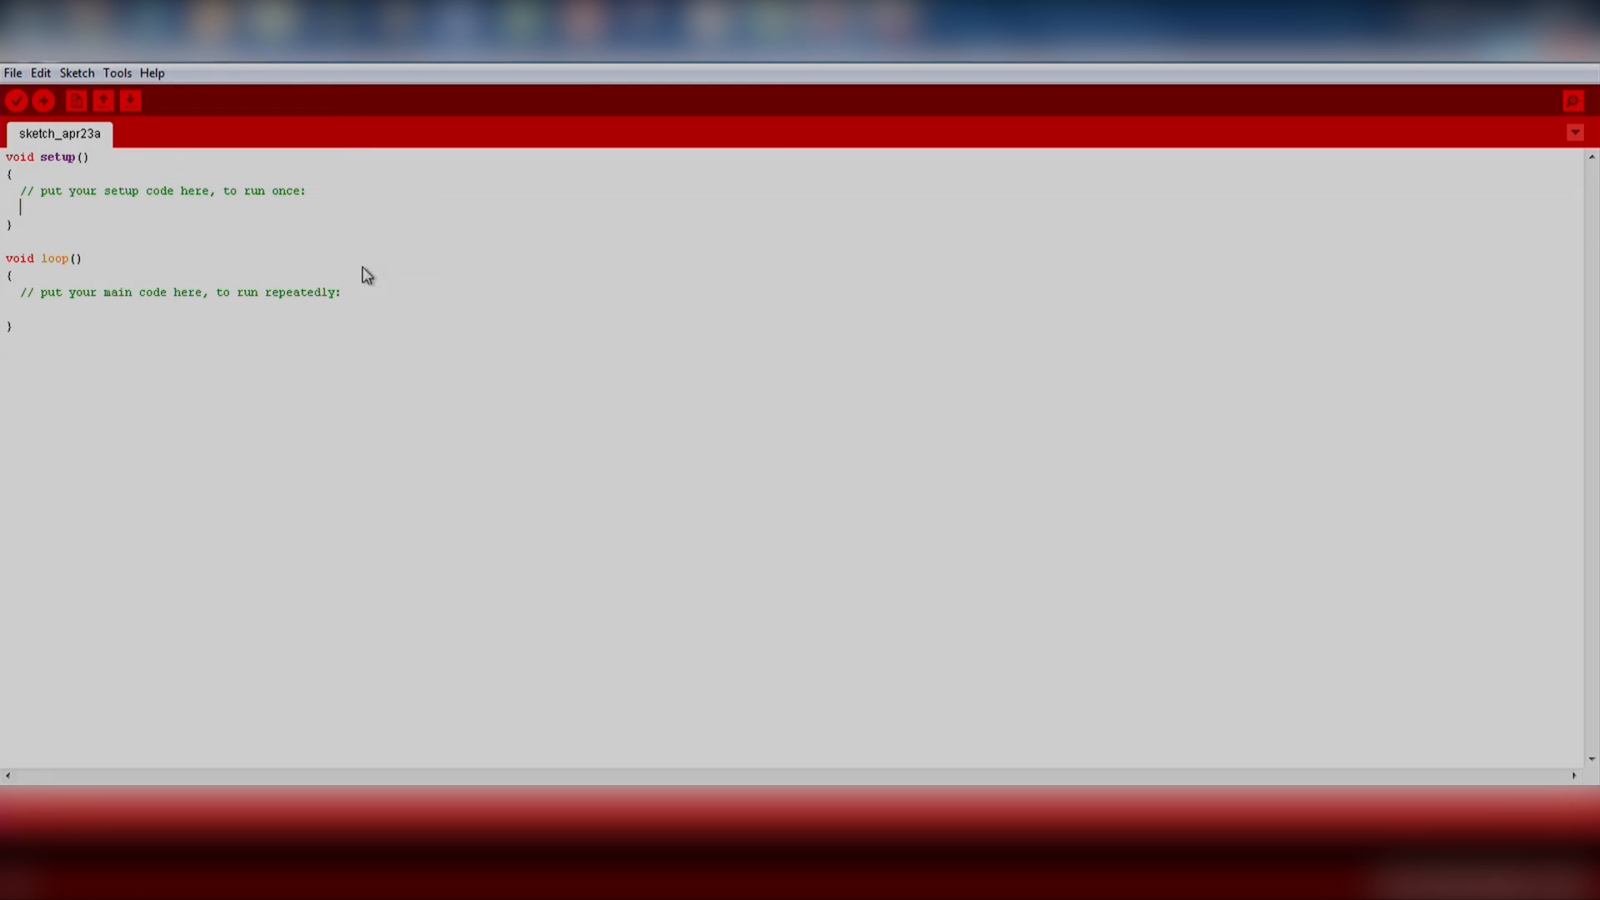
mouse_move(15, 100)
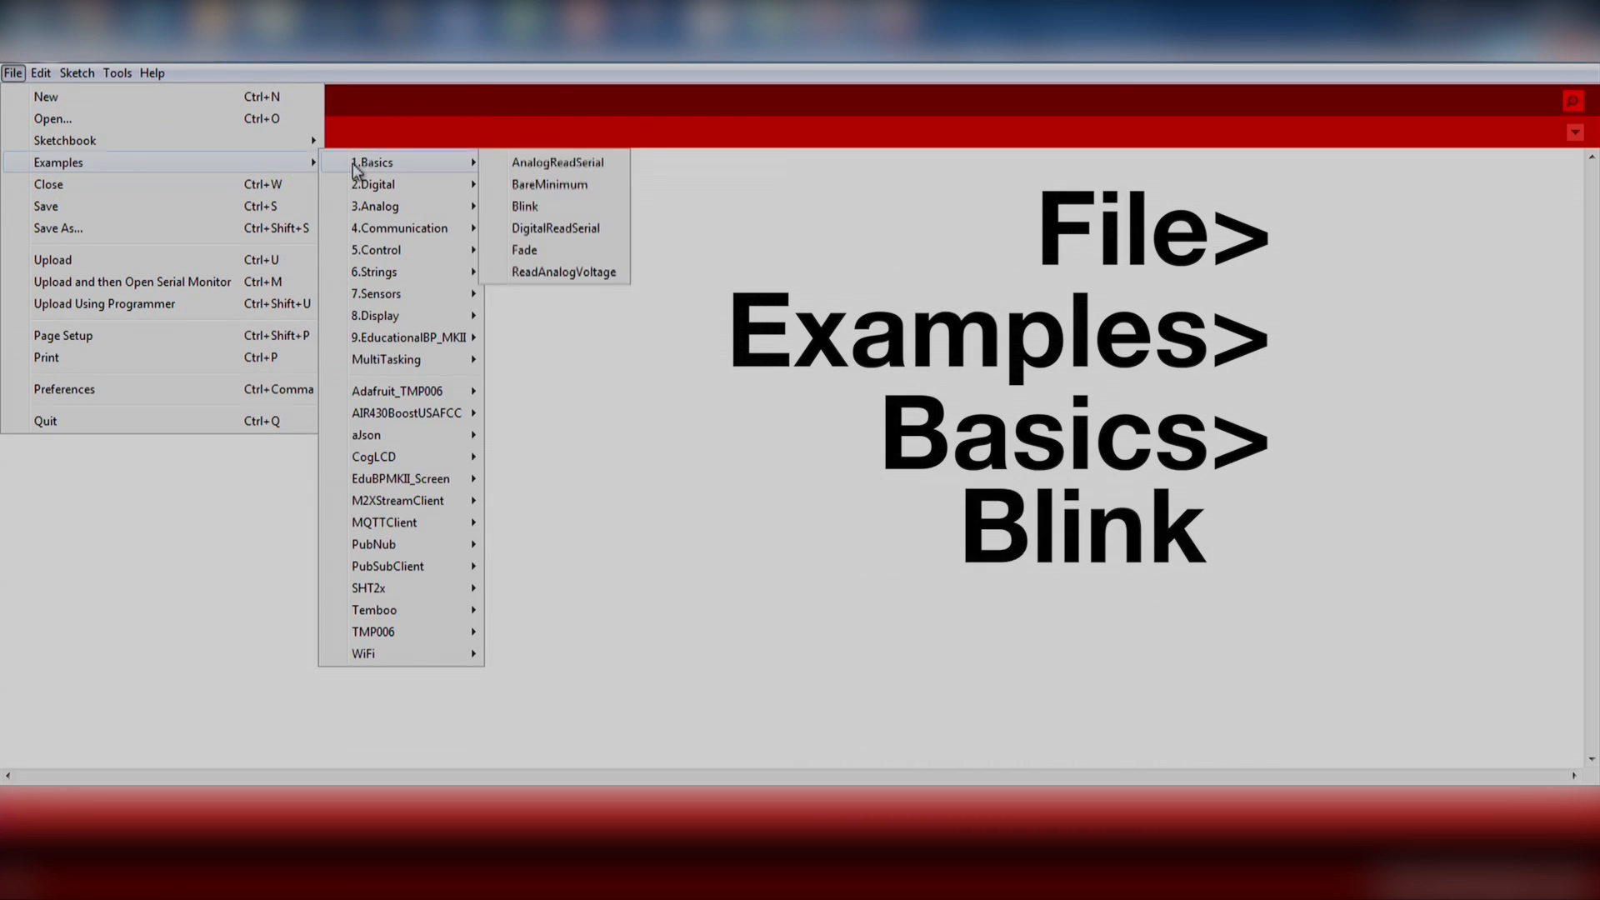
Load the Blink example and upload it to the LaunchPad.
left_click(523, 207)
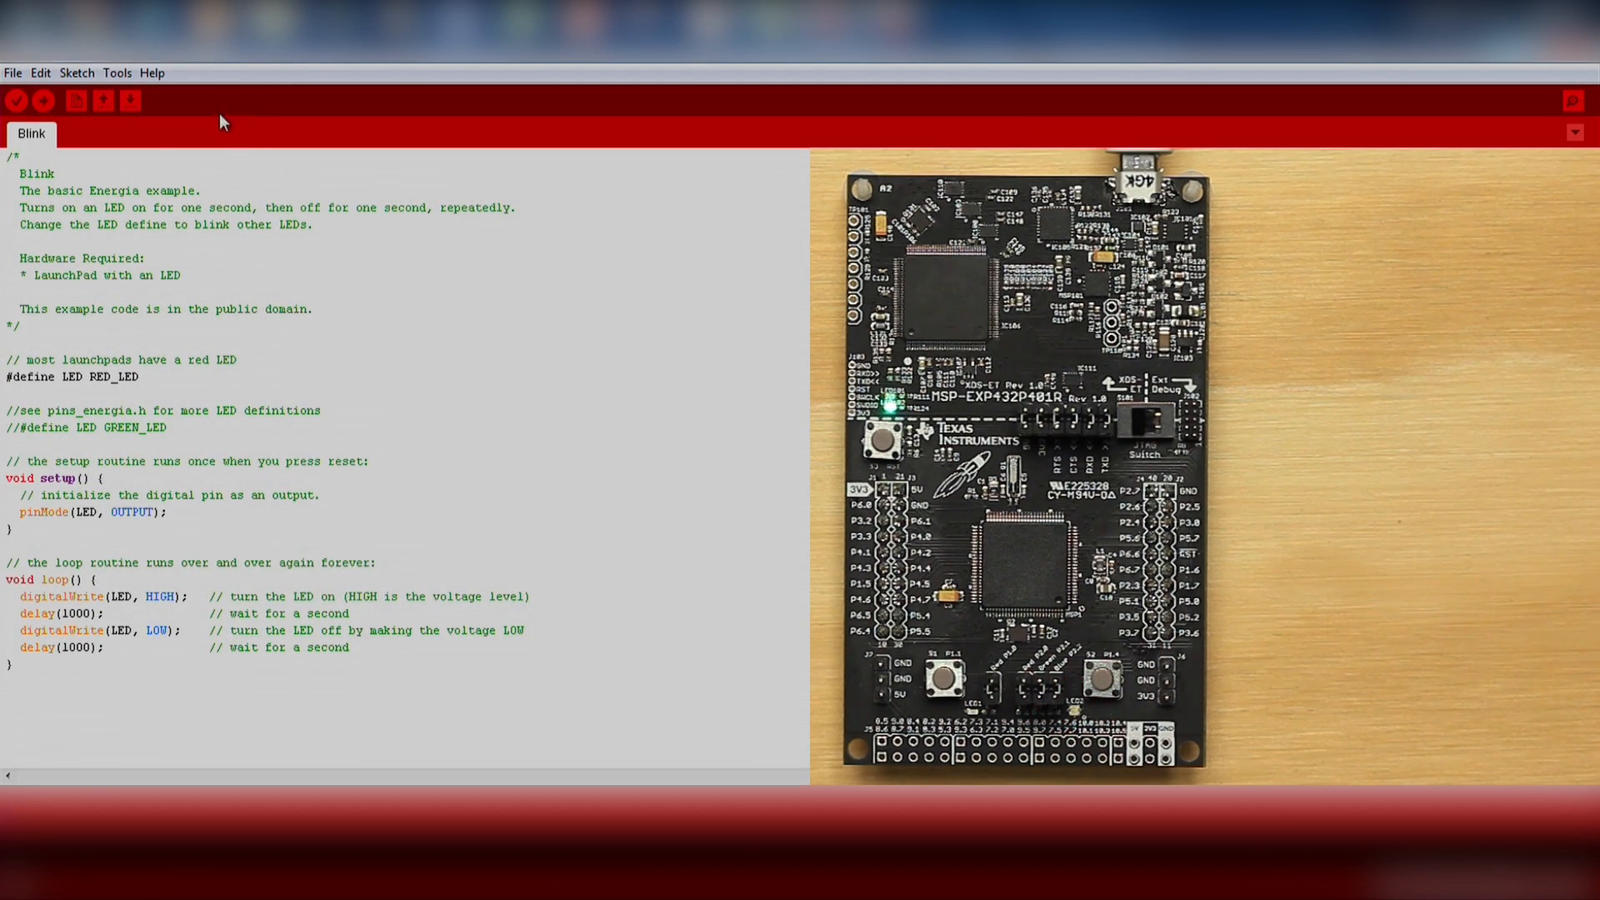
mouse_move(135, 143)
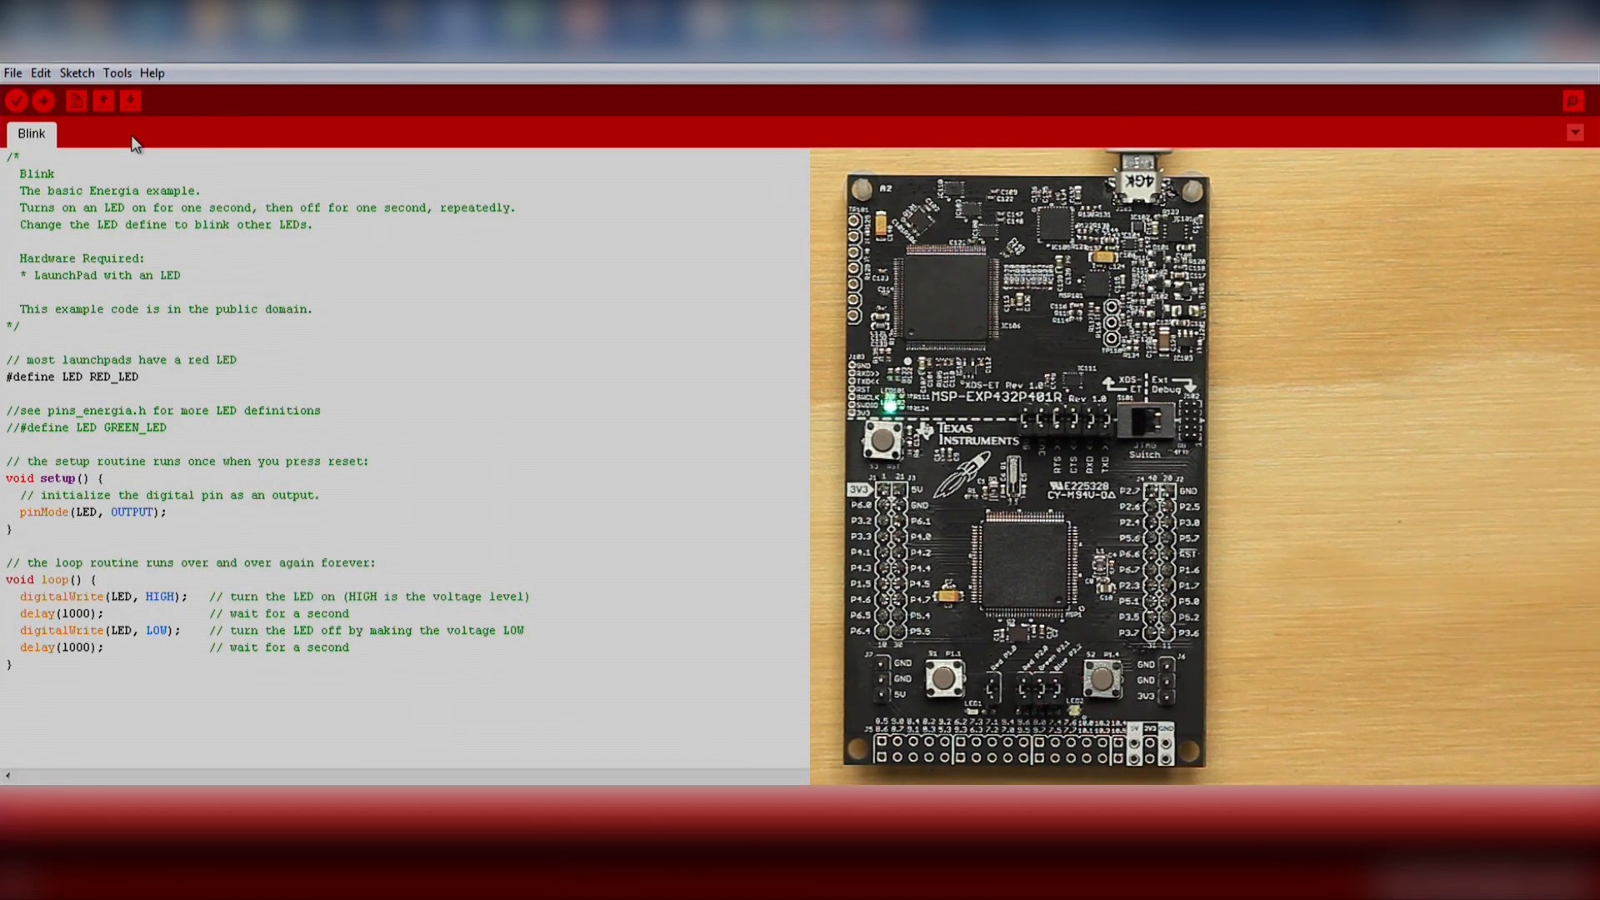
left_click(116, 72)
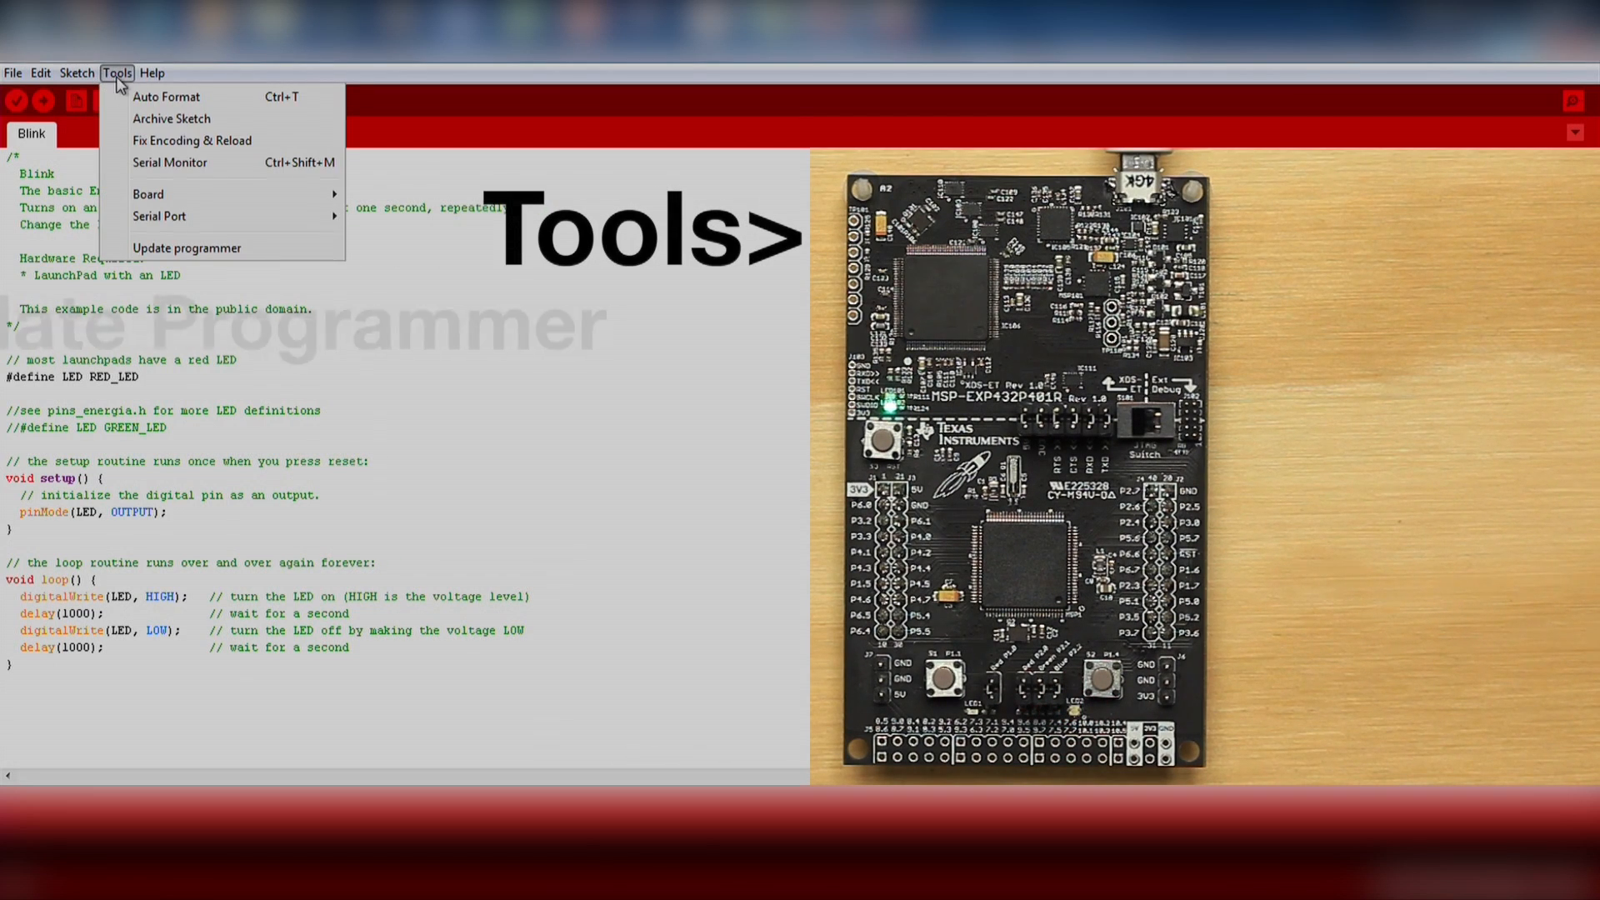
mouse_move(232, 248)
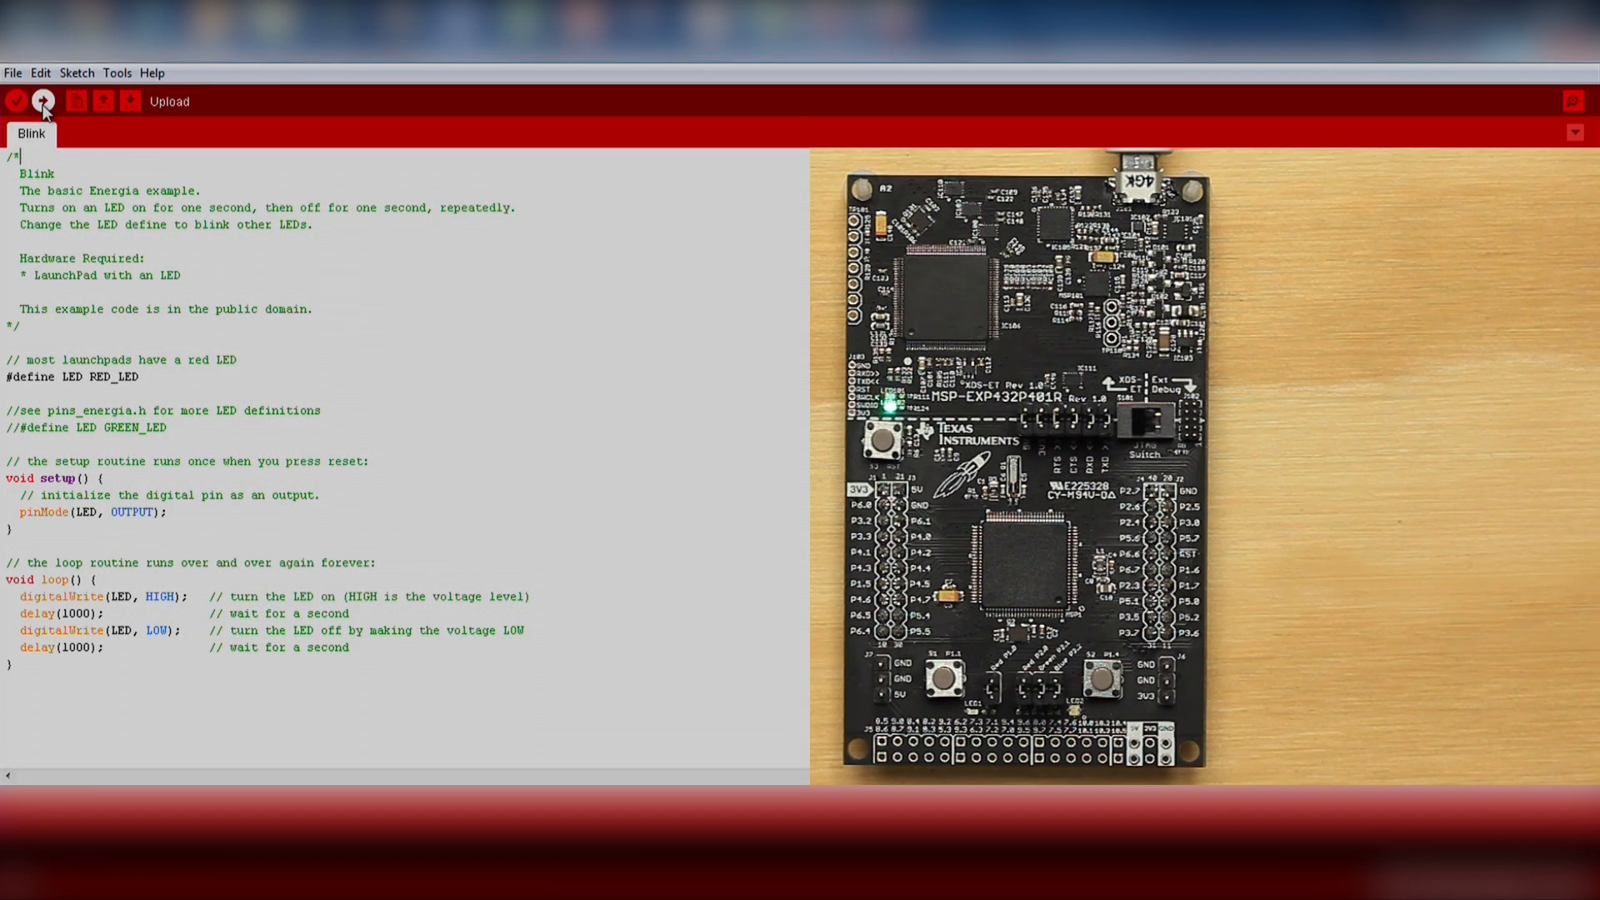
left_click(44, 101)
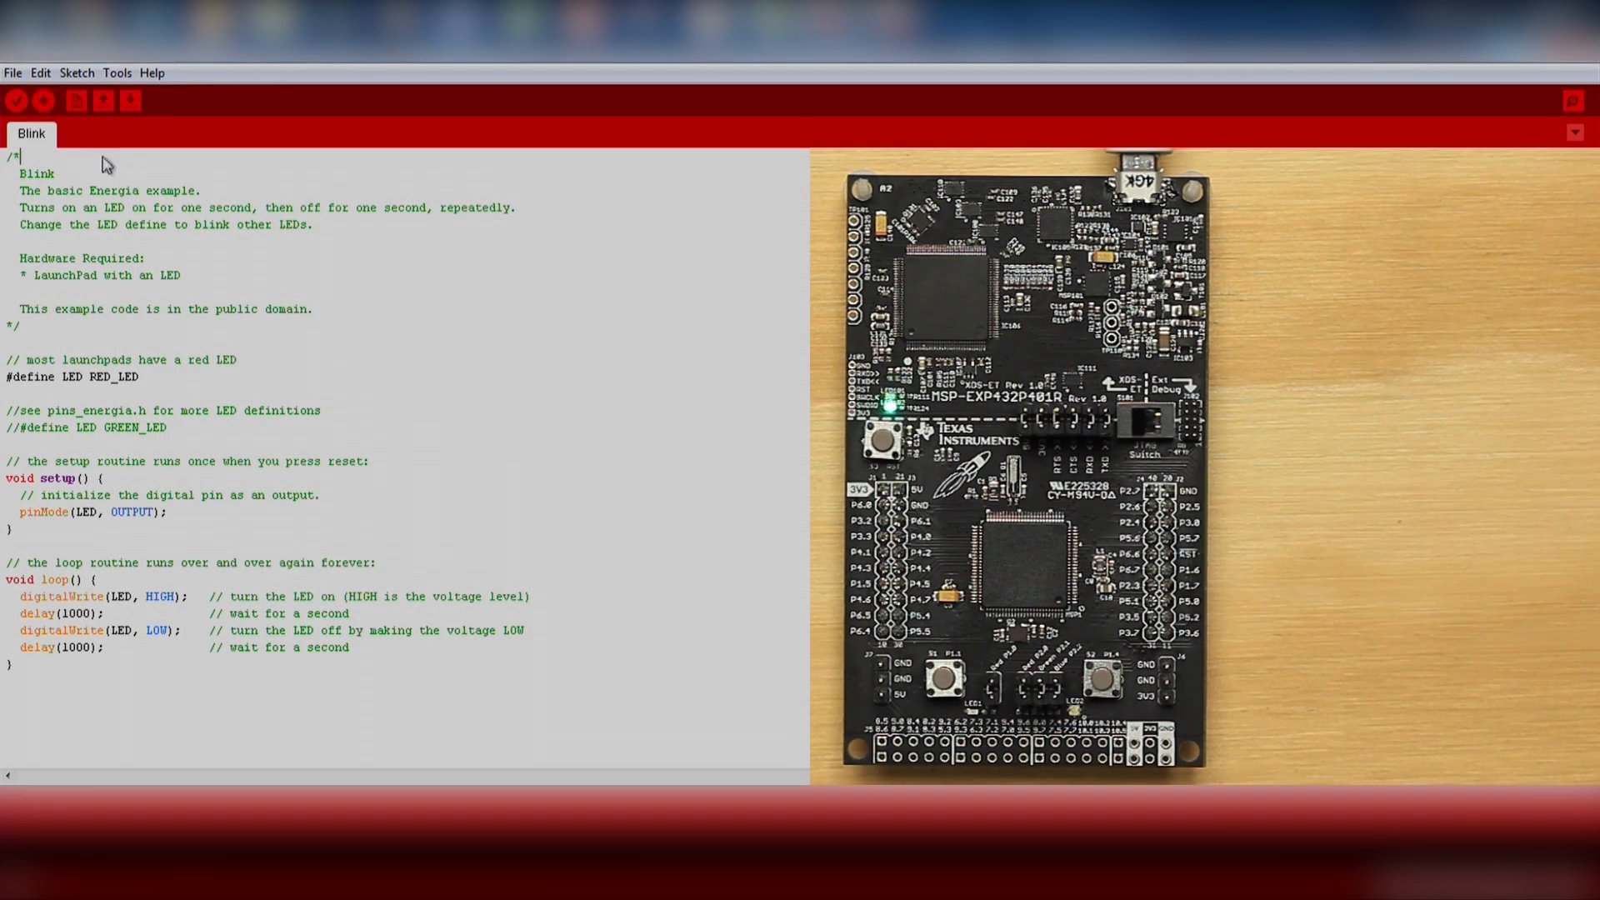
mouse_move(388, 417)
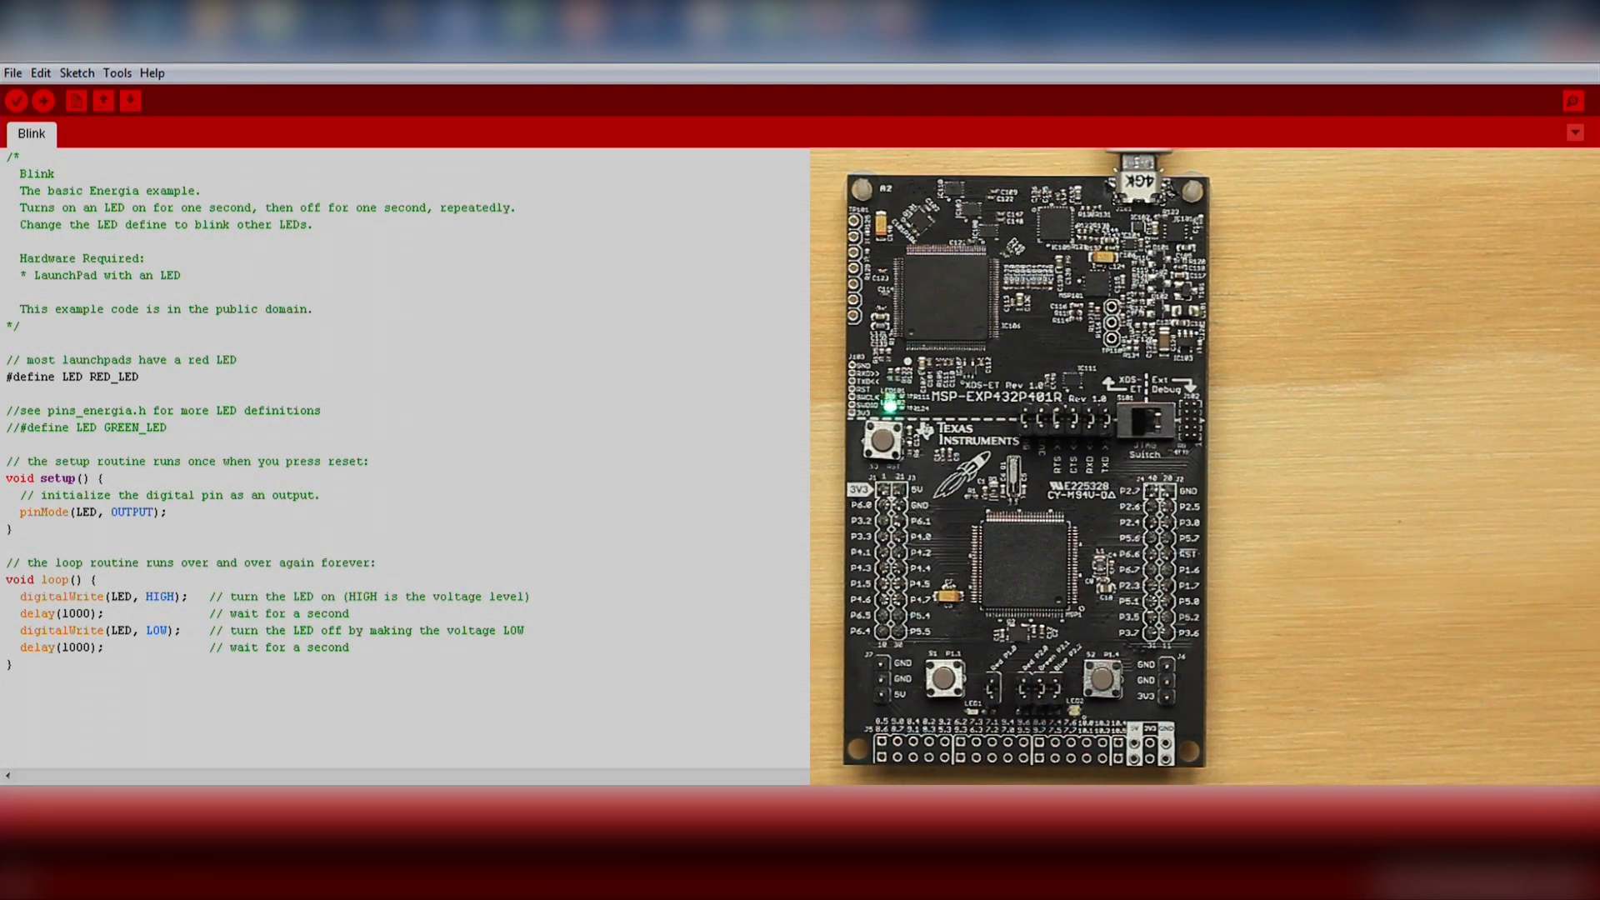
mouse_move(298, 522)
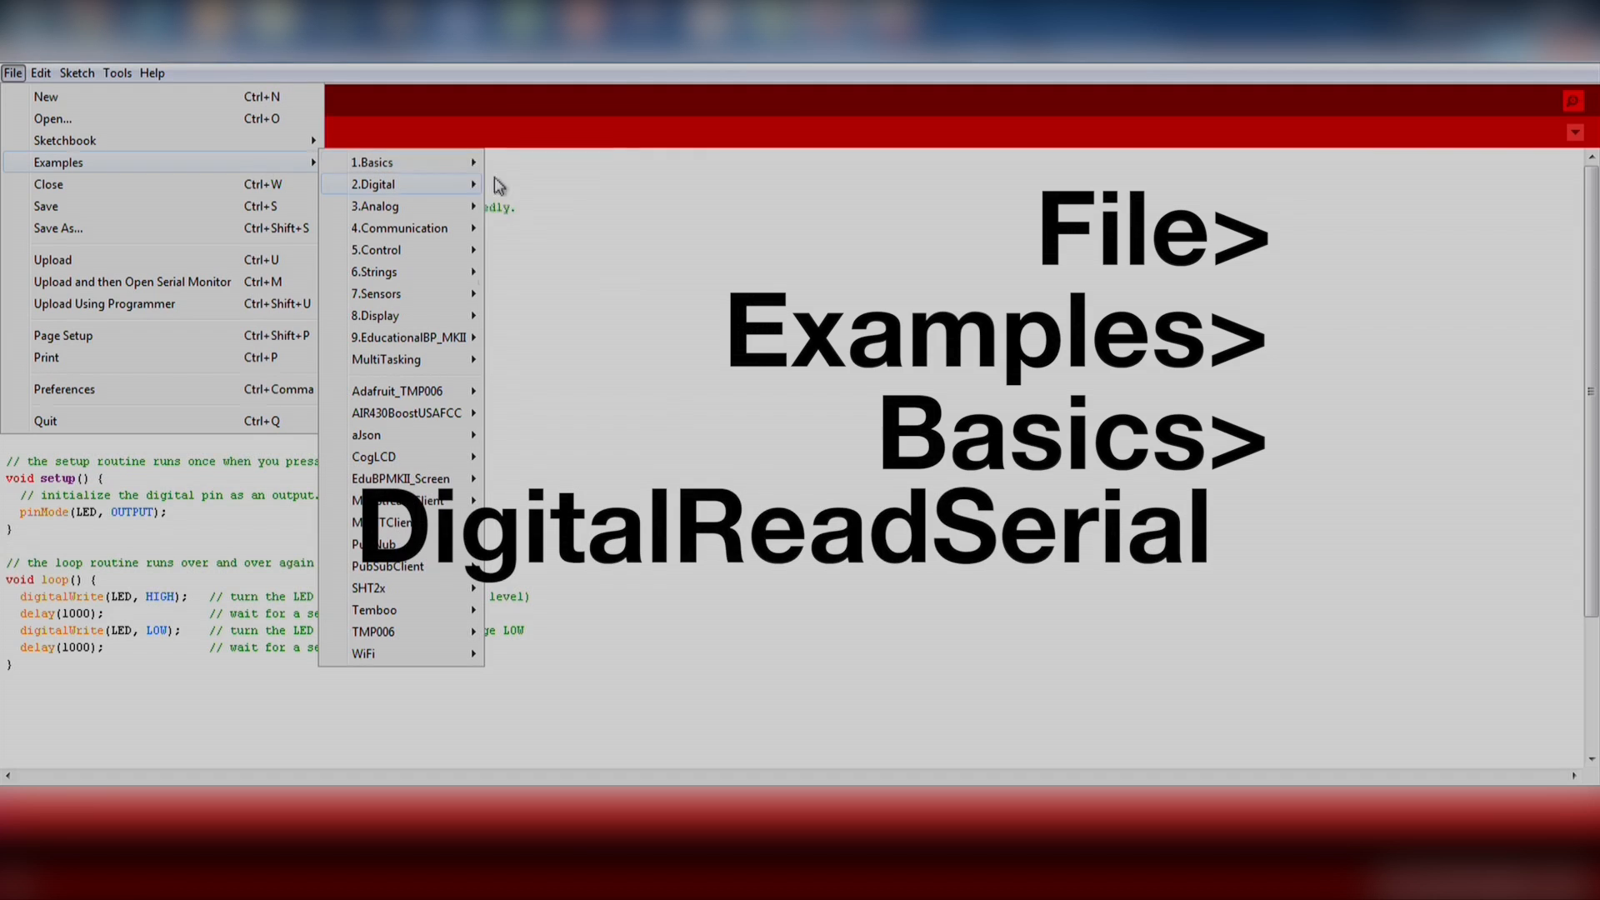
mouse_move(370, 161)
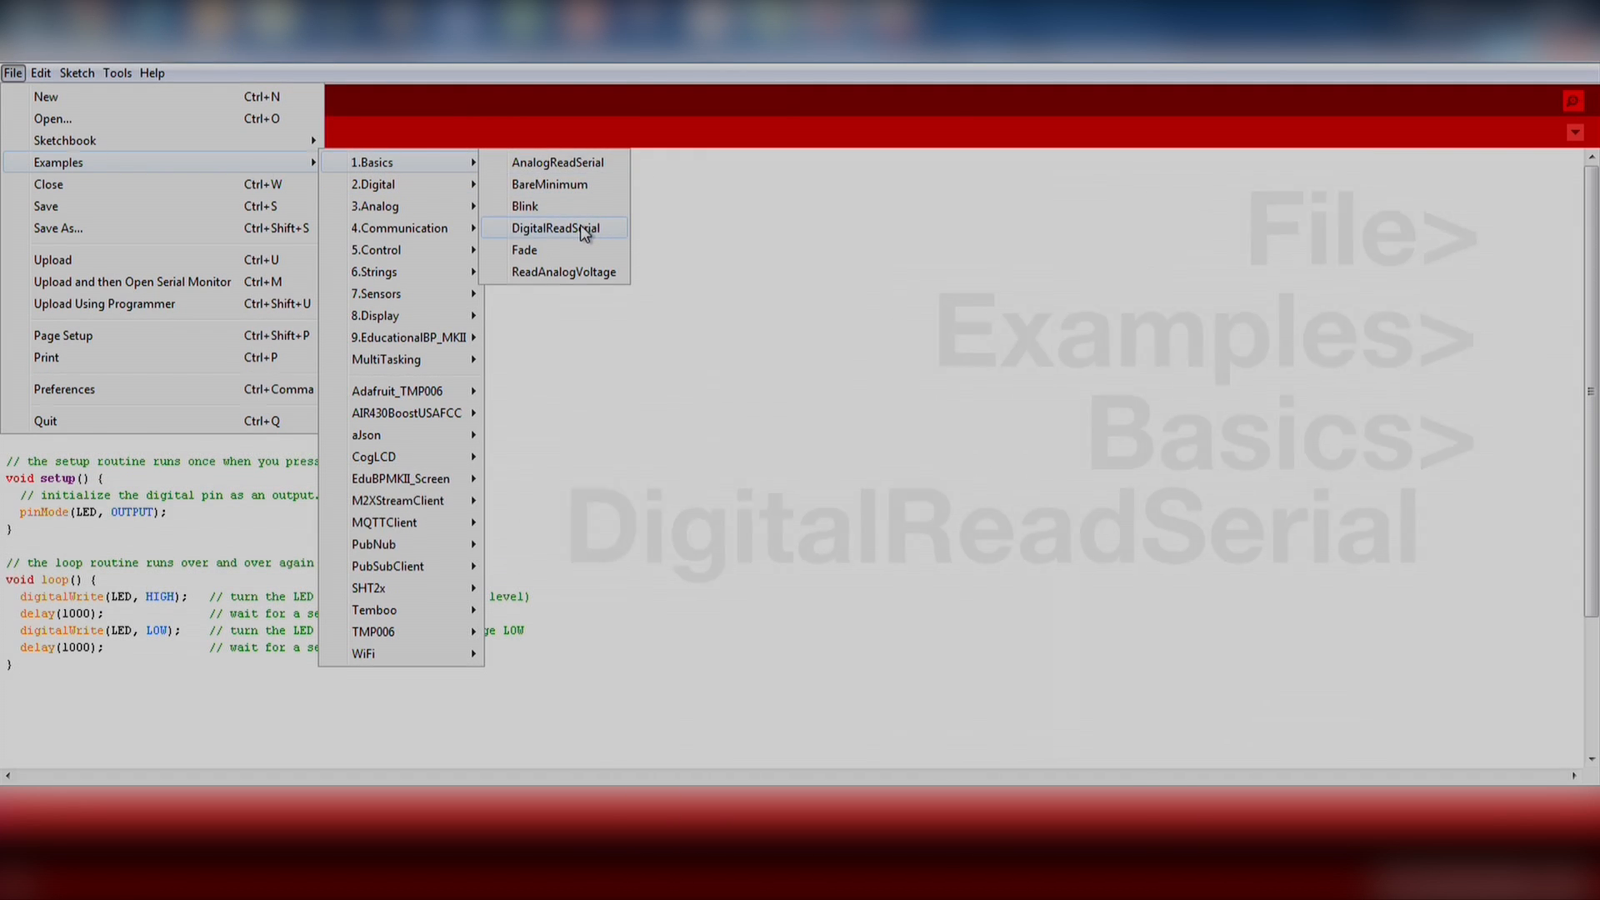
Load the DigitalReadSerial example from 1.Basics and maximize its window.
left_click(555, 228)
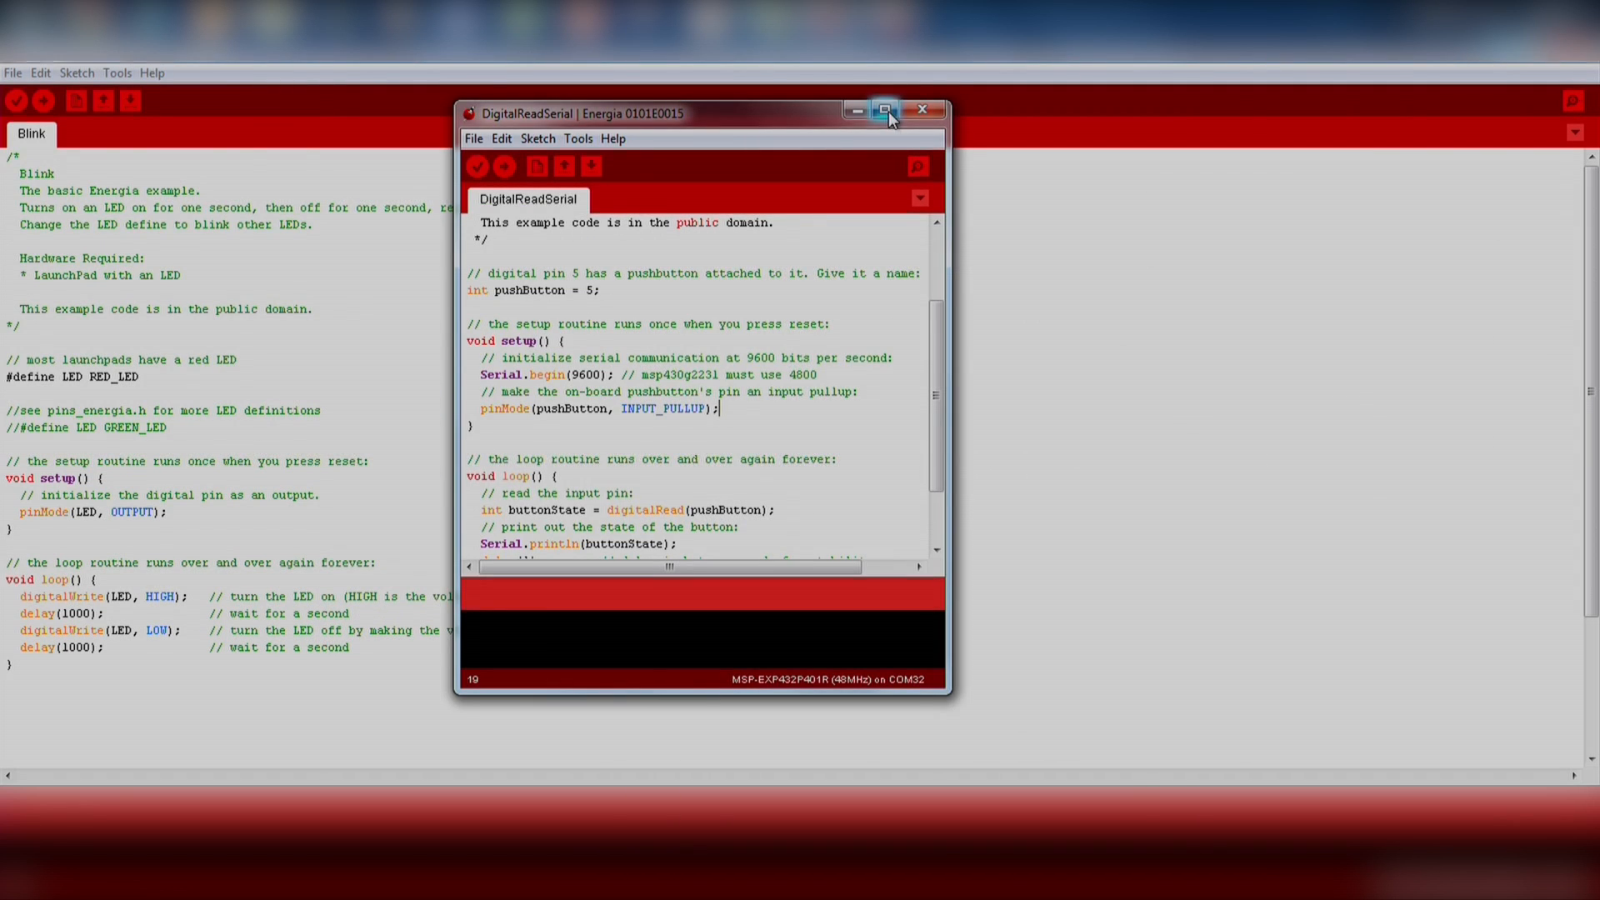
left_click(884, 110)
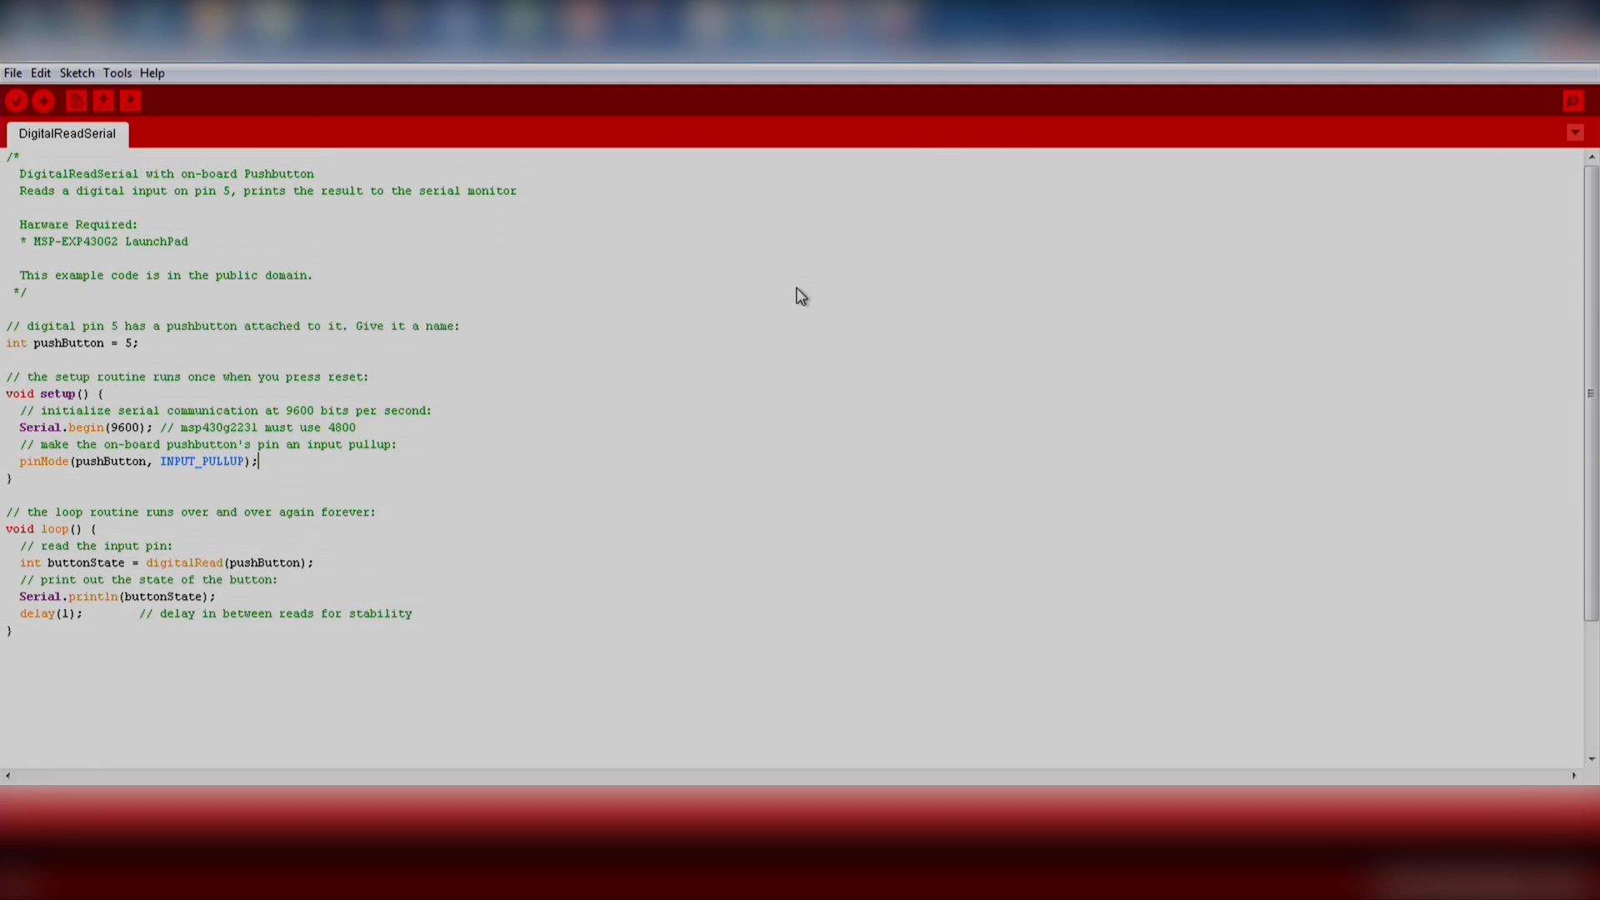
mouse_move(779, 304)
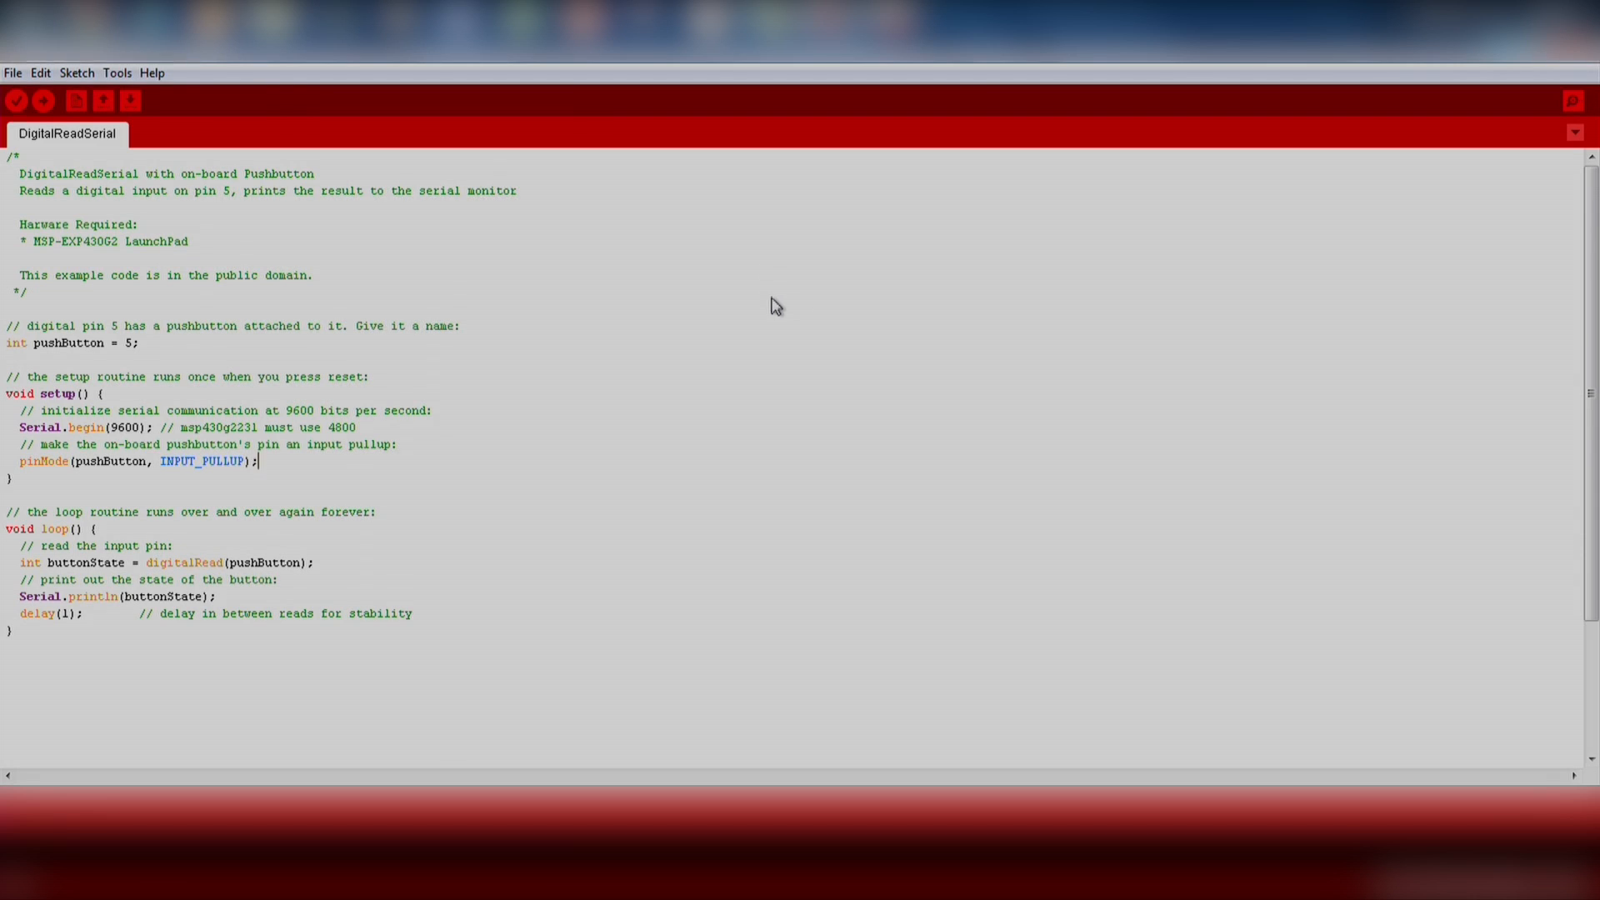
mouse_move(306, 359)
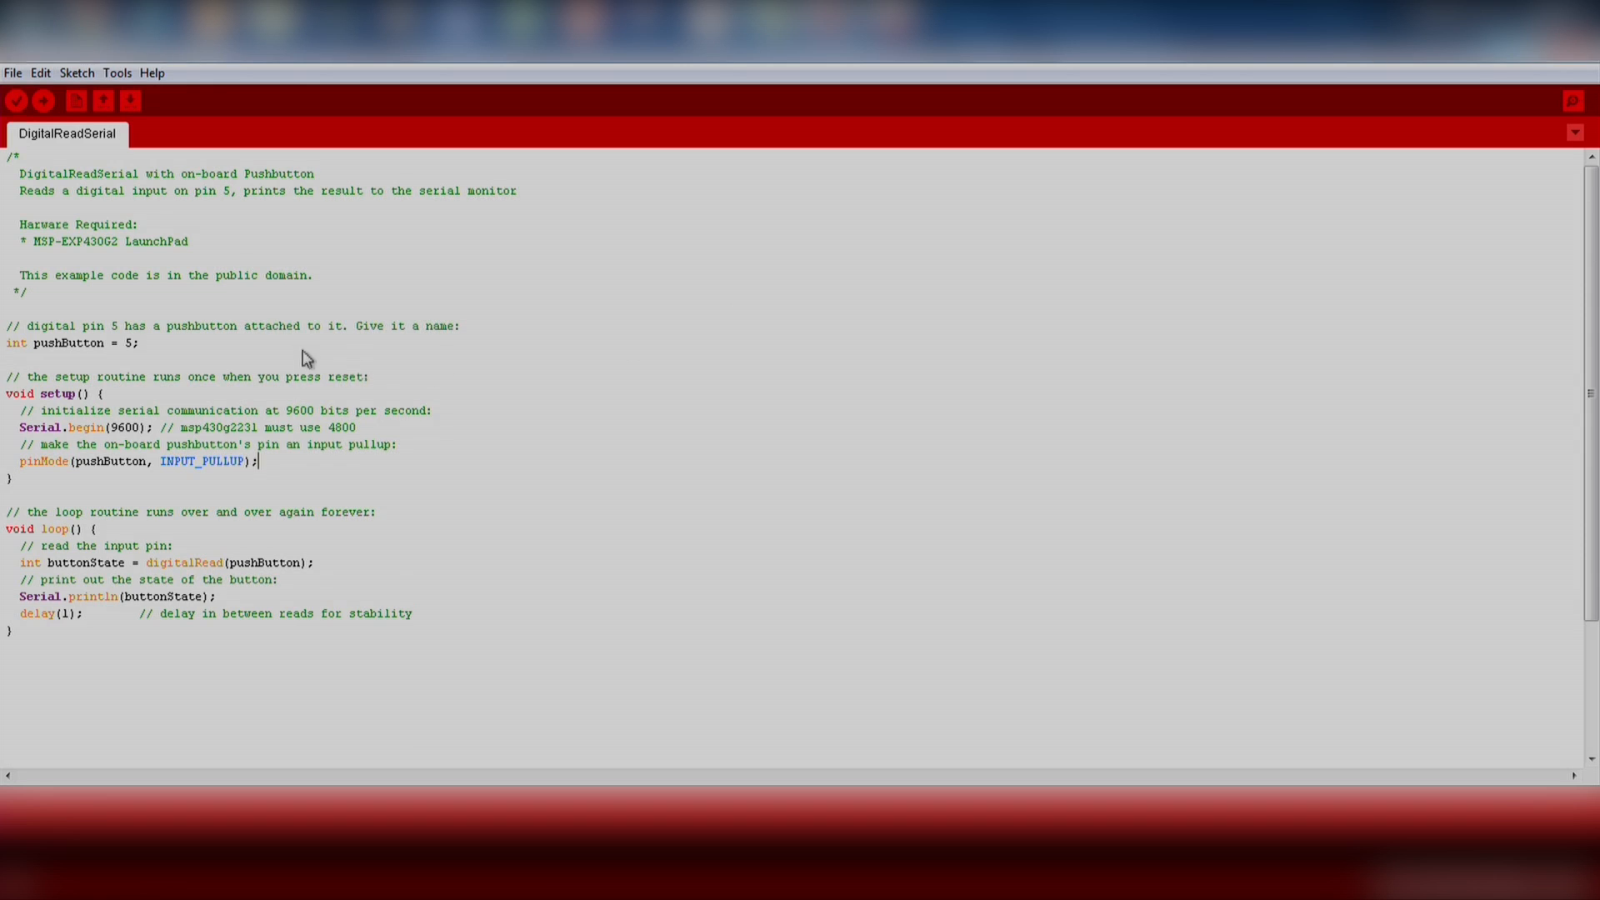
mouse_move(231, 418)
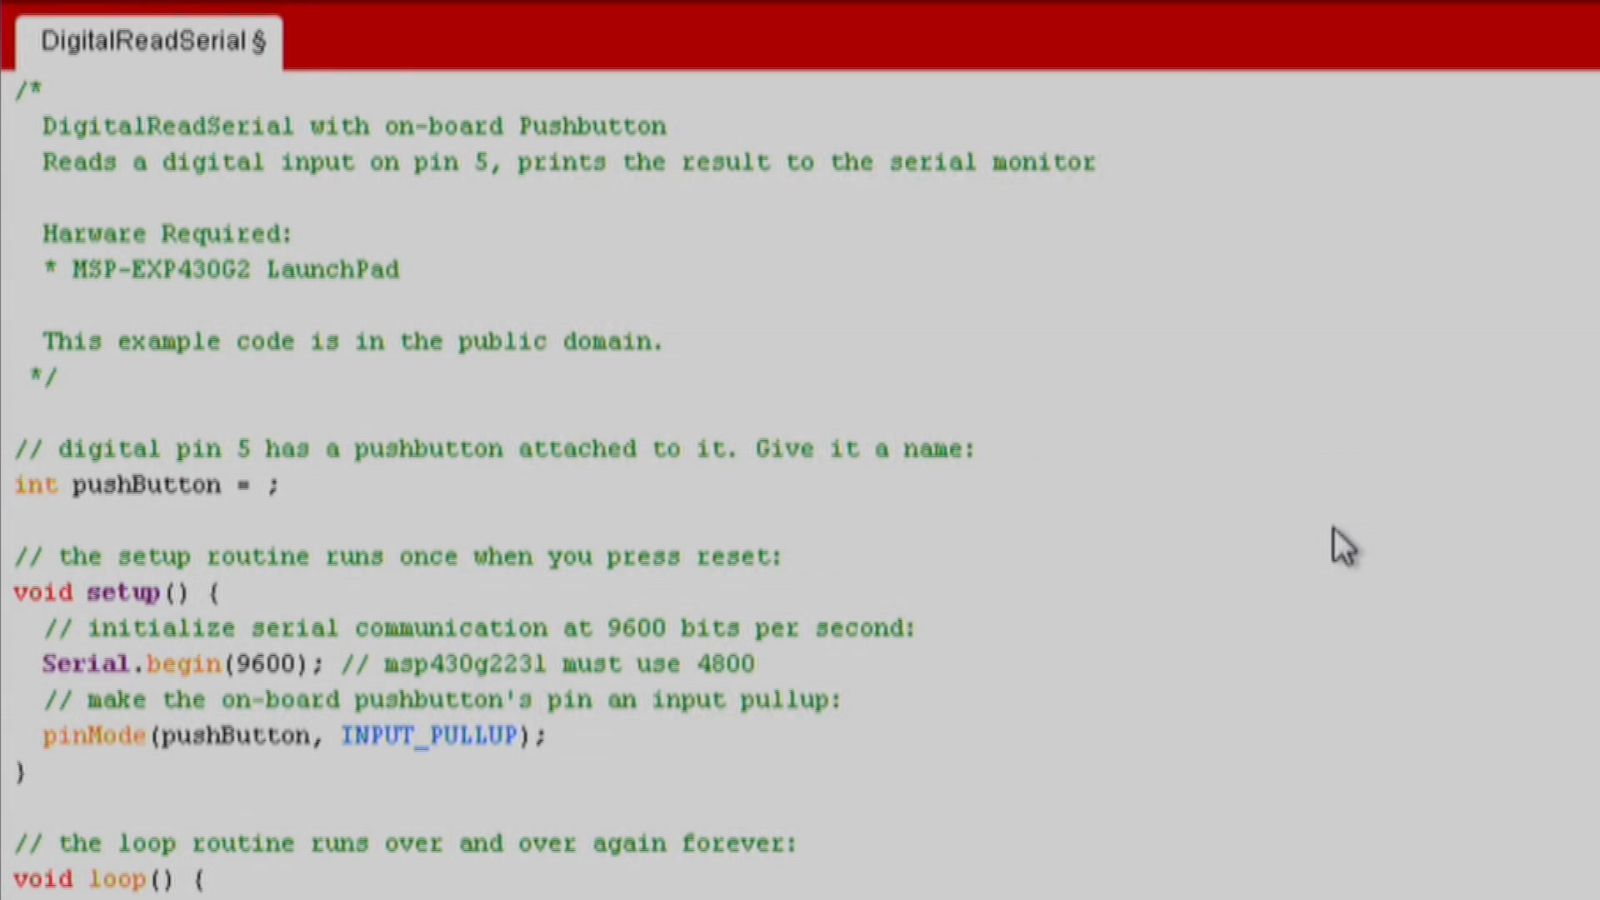
Change int pushButton = 5 to PUSH1 and review the Serial.begin and pinMode lines.
type("P")
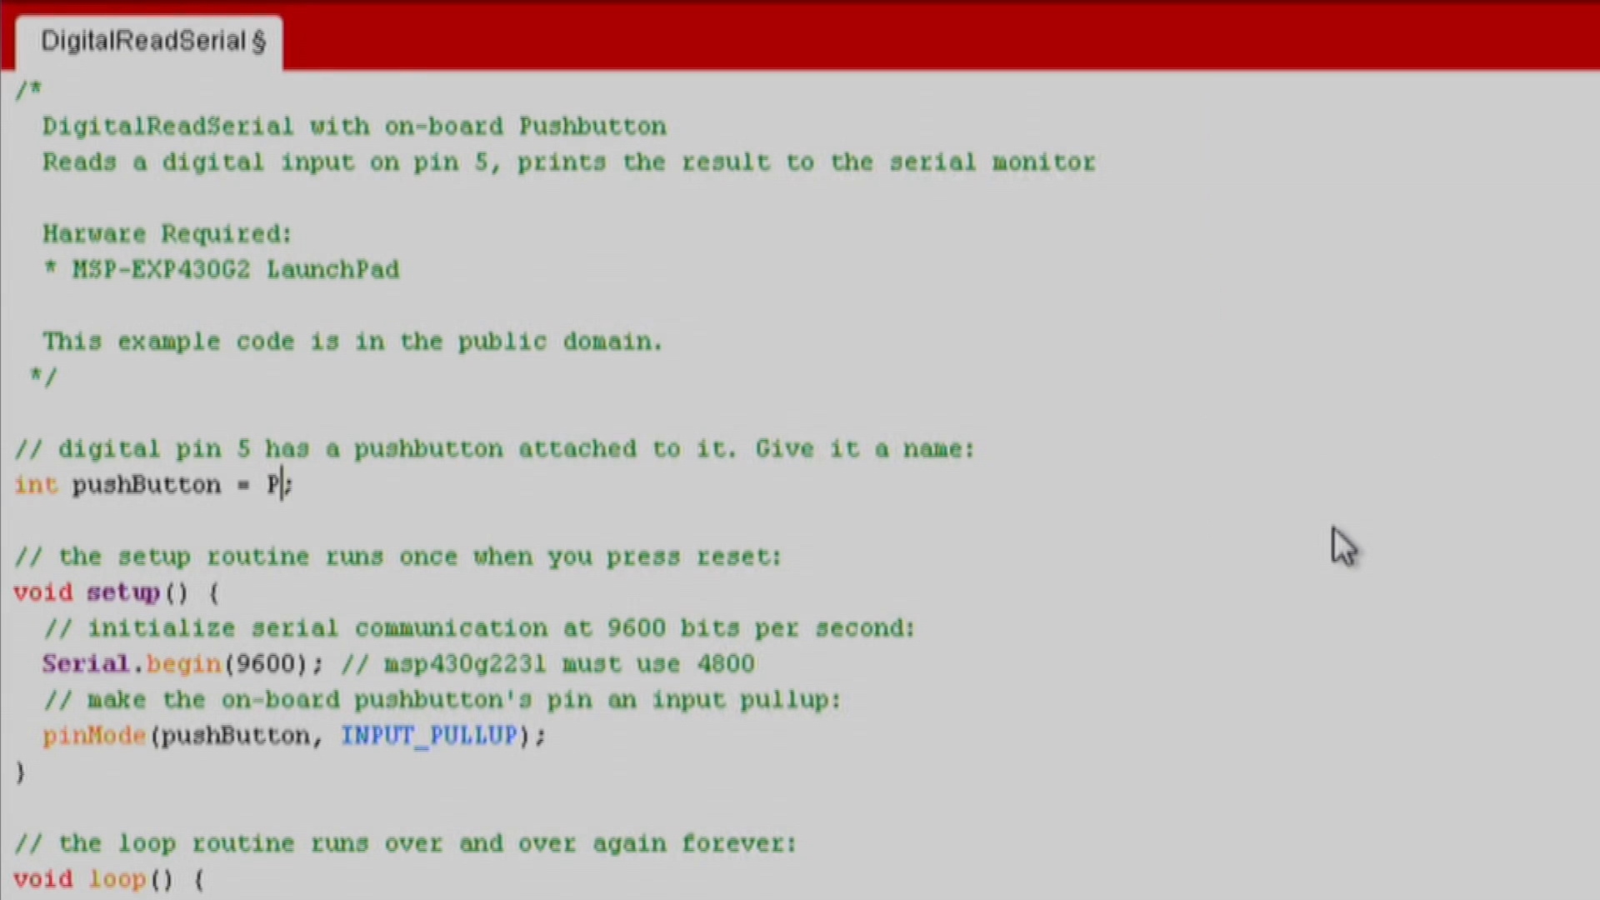
type("USH1")
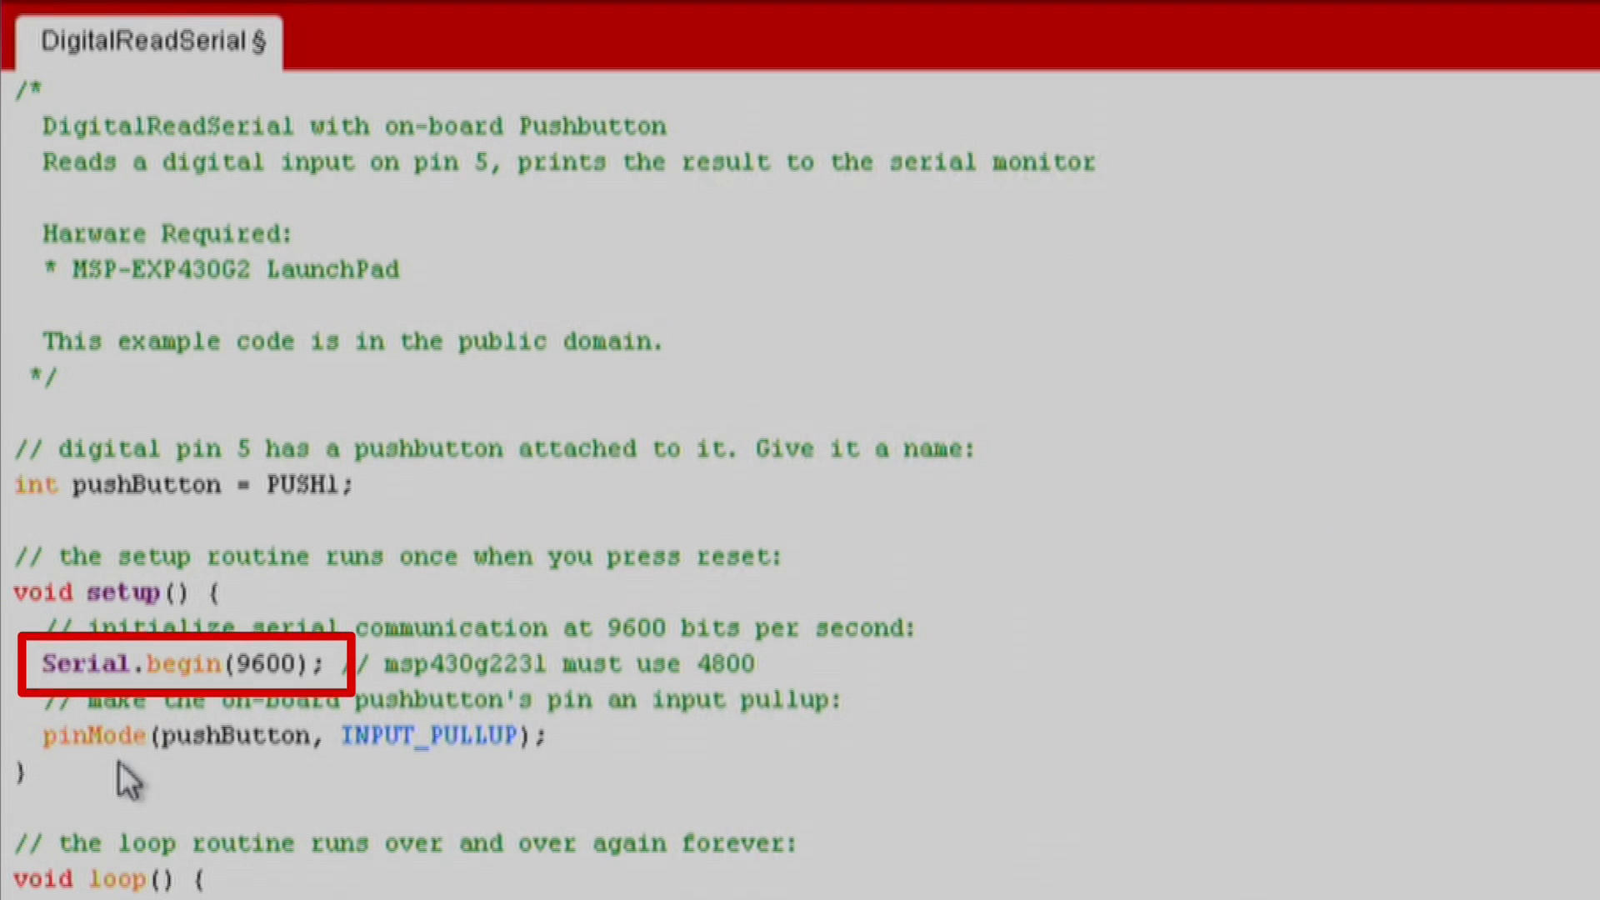
mouse_move(320, 798)
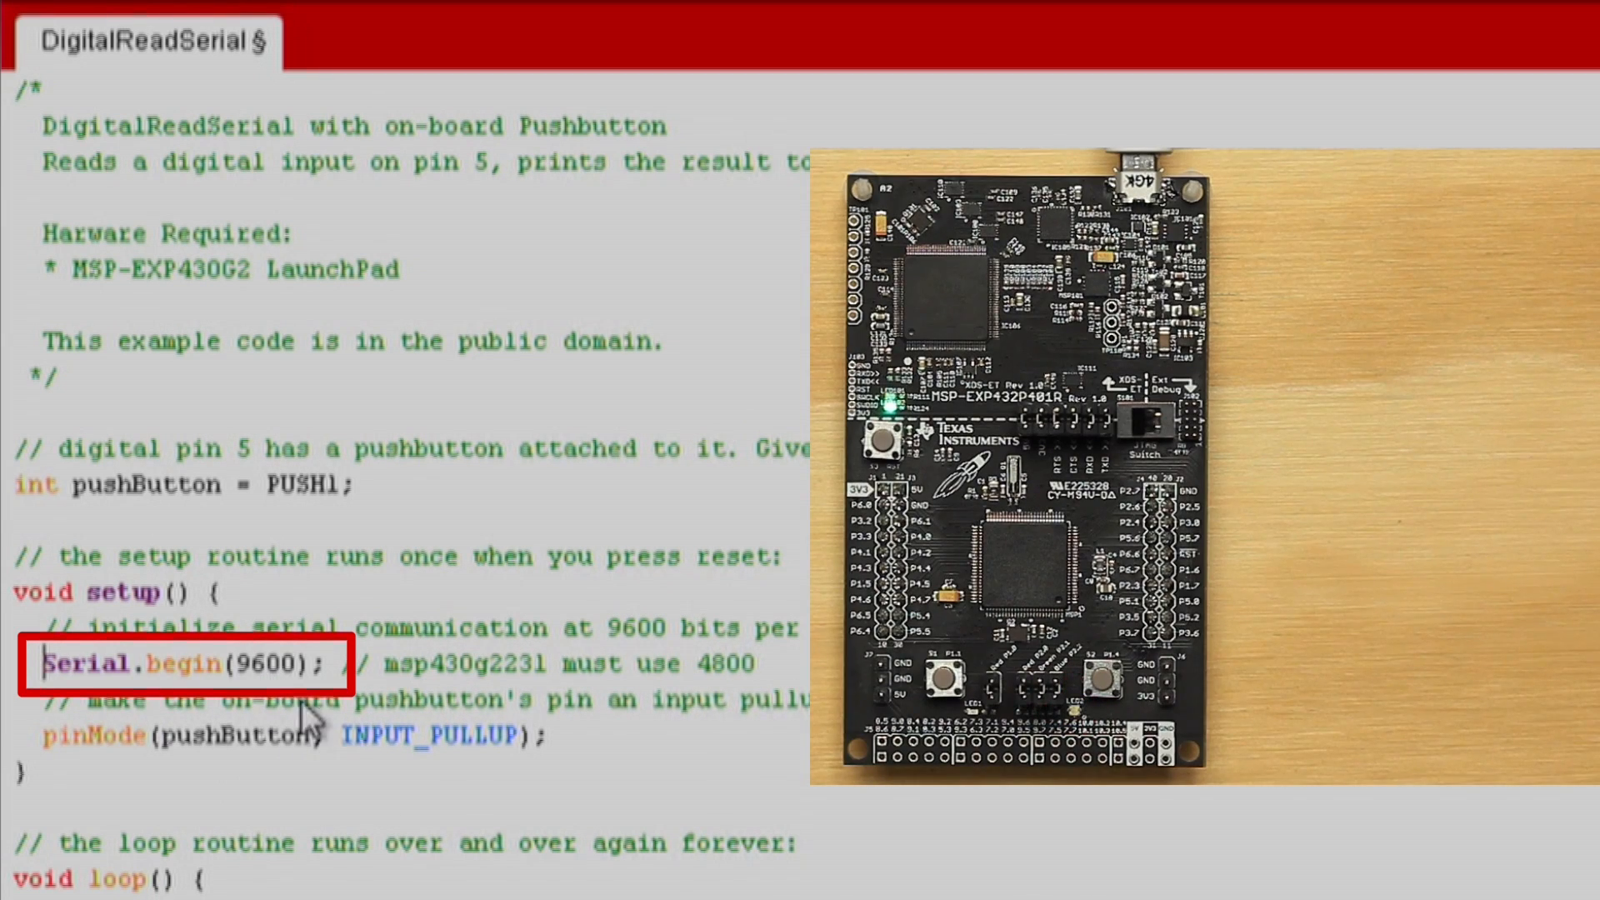
double_click(268, 665)
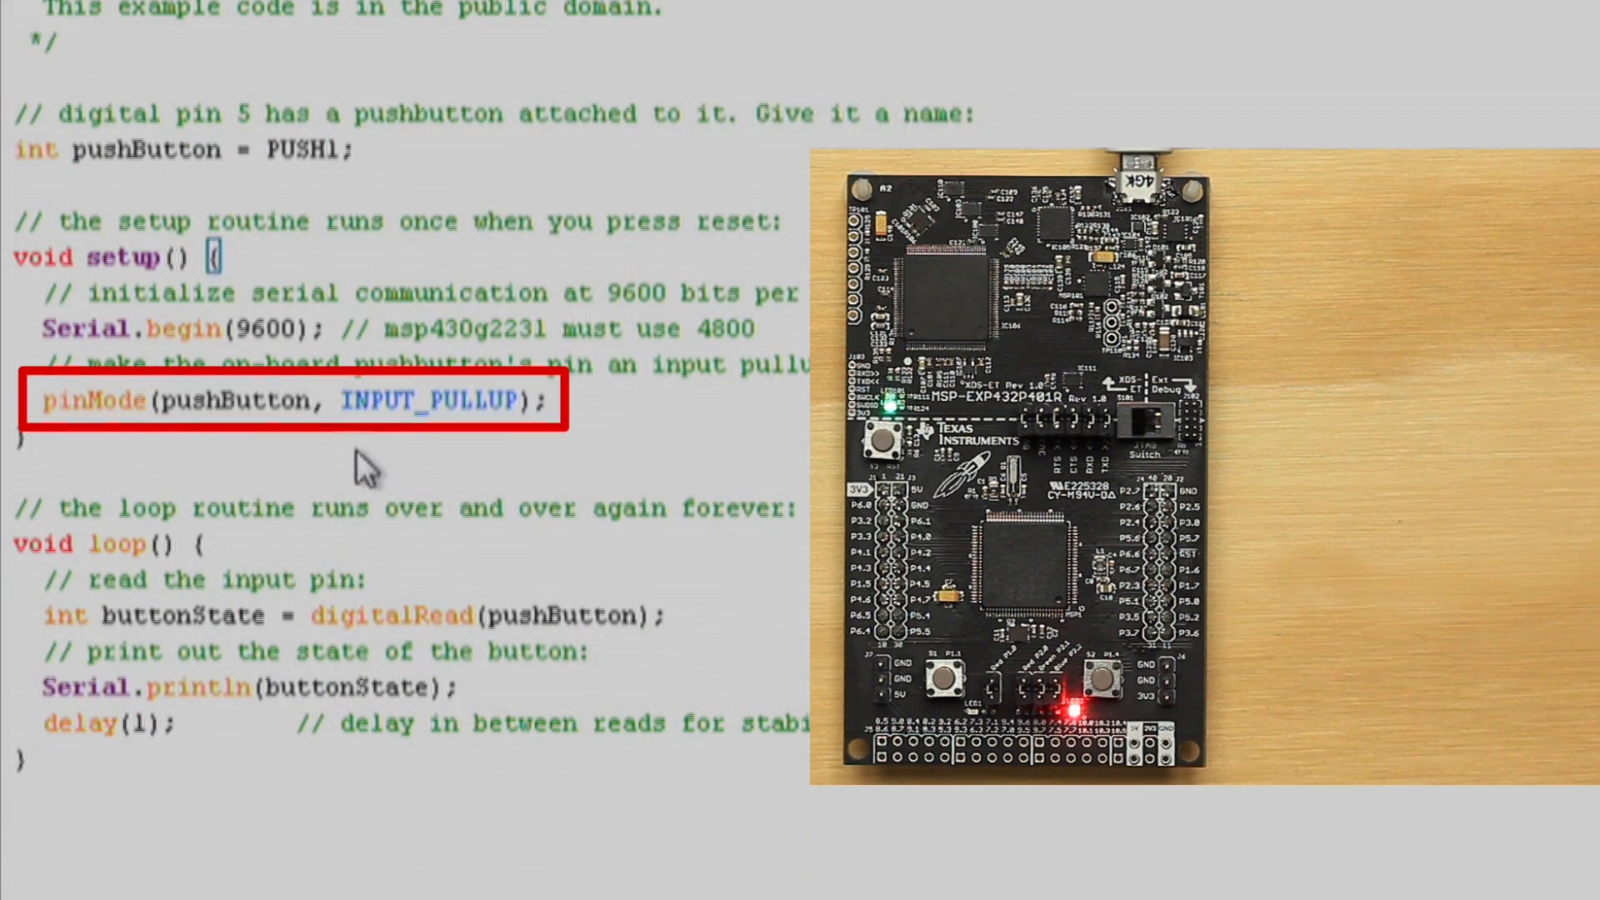
double_click(90, 400)
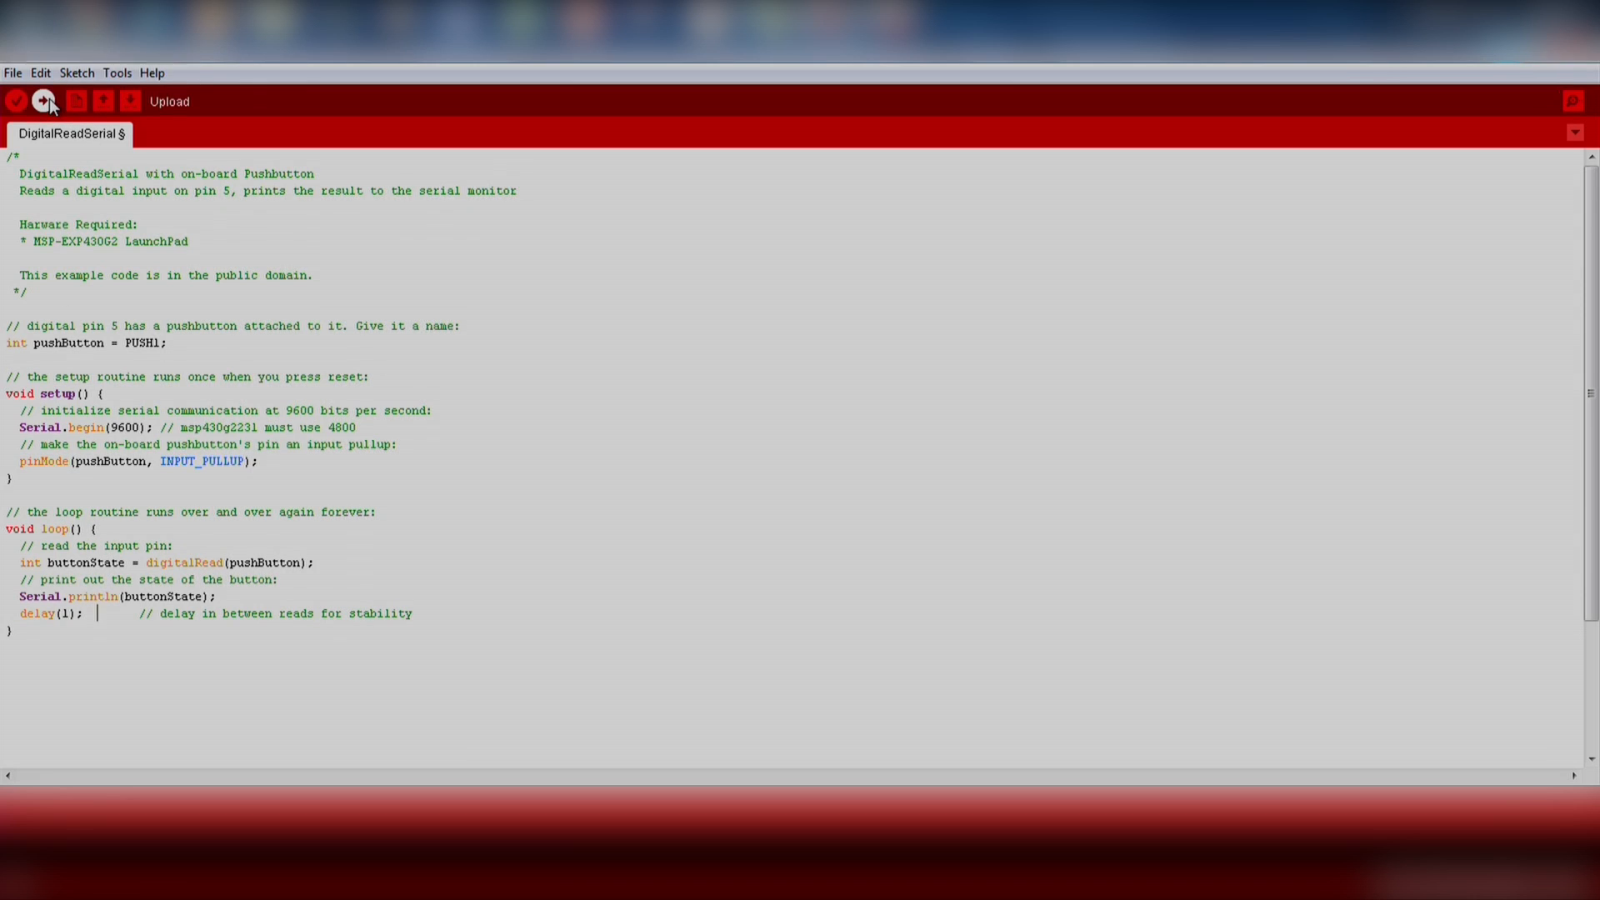
Upload the PUSH1 sketch with delay(100) and watch button states in the Serial Monitor.
left_click(43, 102)
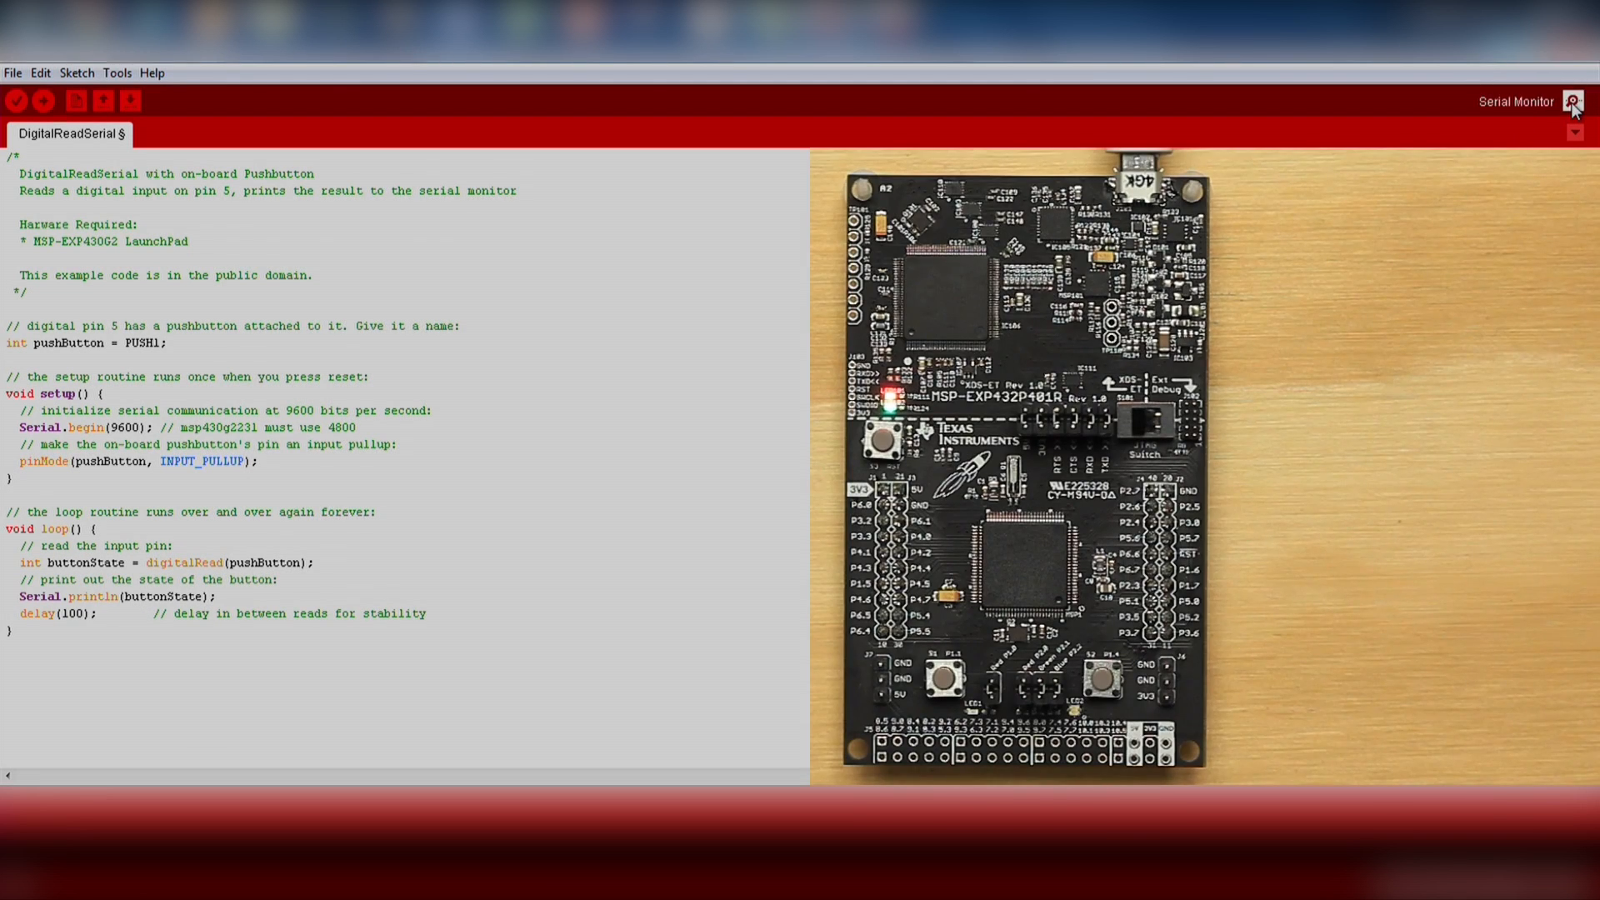
left_click(1585, 101)
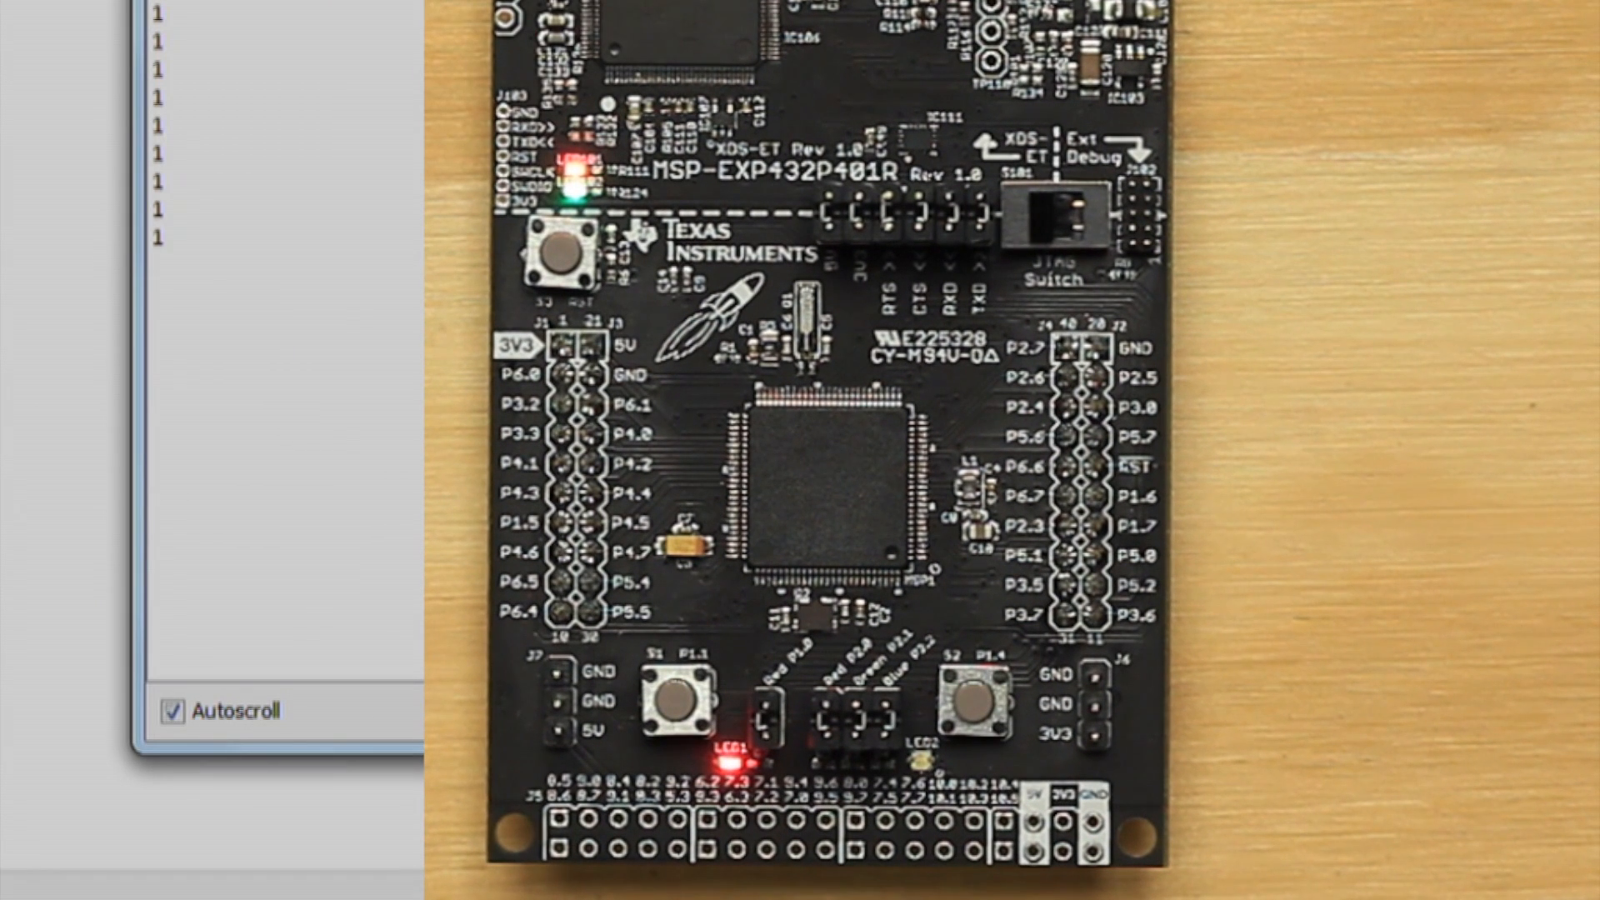